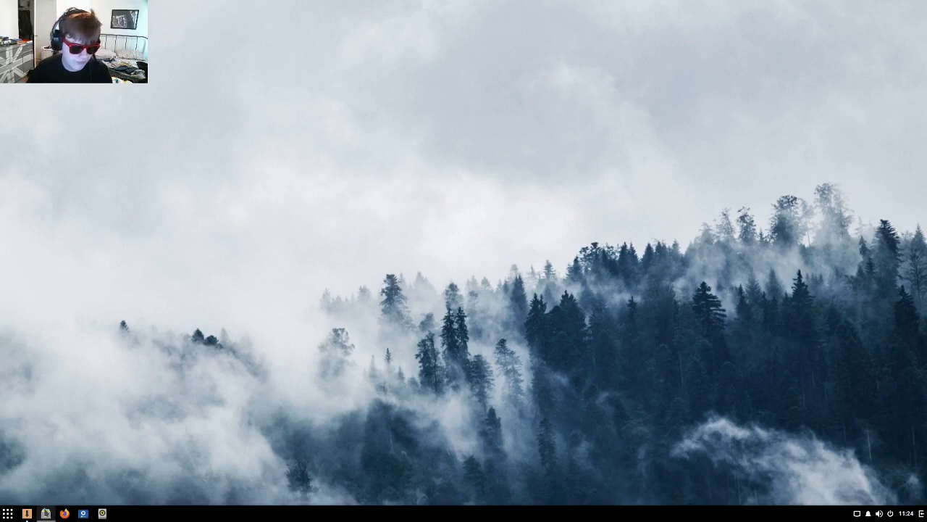
# Launch Software Center from the panel, view its update settings, and return Home.
pyautogui.click(9, 510)
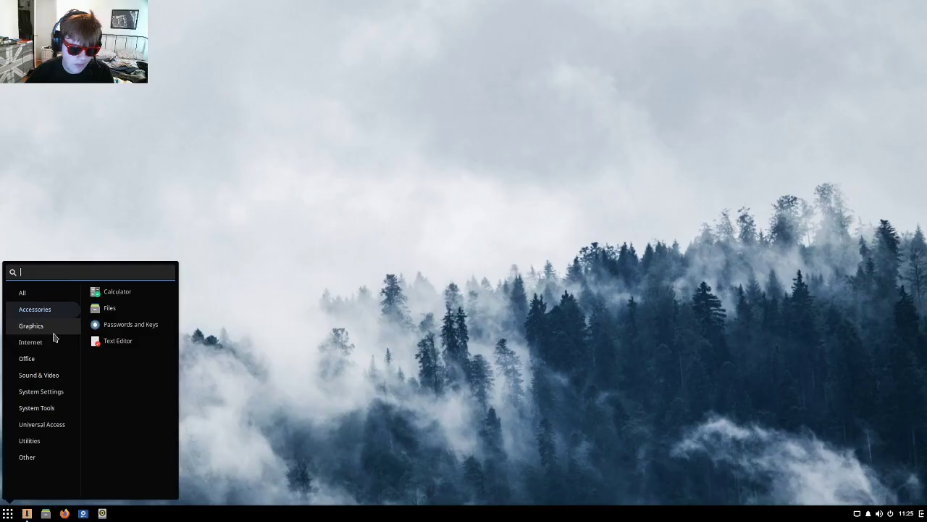
pyautogui.moveTo(59, 328)
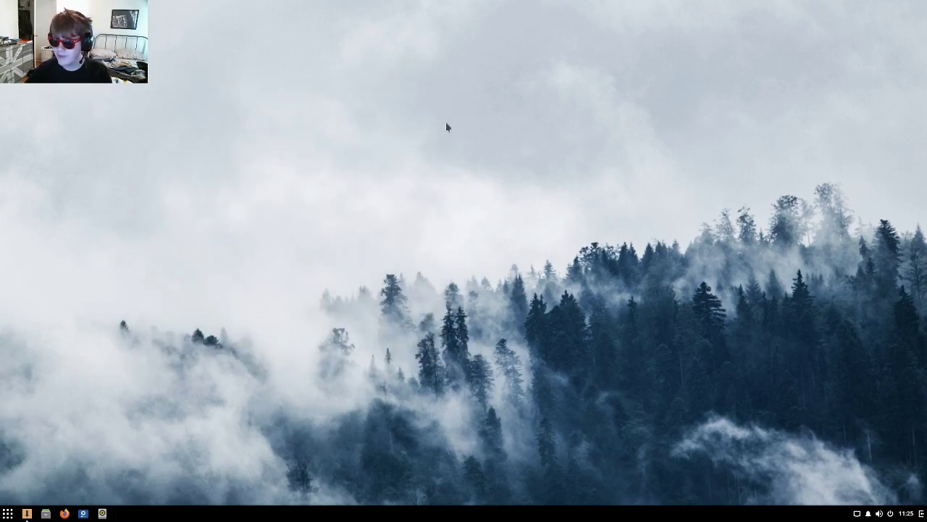
pyautogui.moveTo(432, 116)
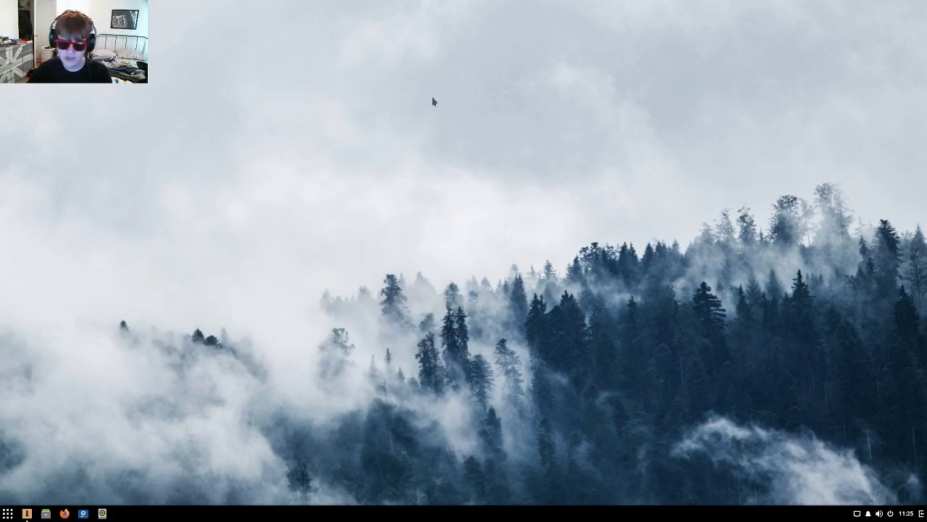
pyautogui.click(10, 510)
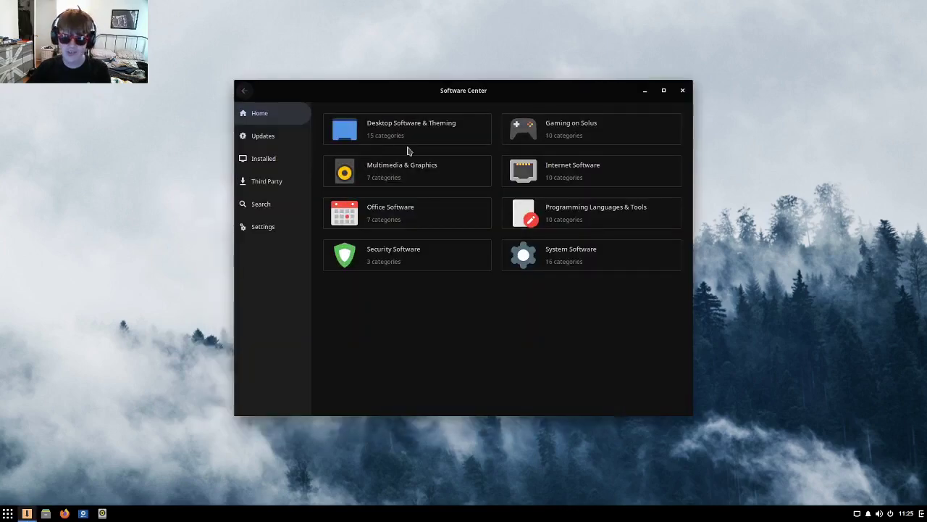
pyautogui.click(262, 226)
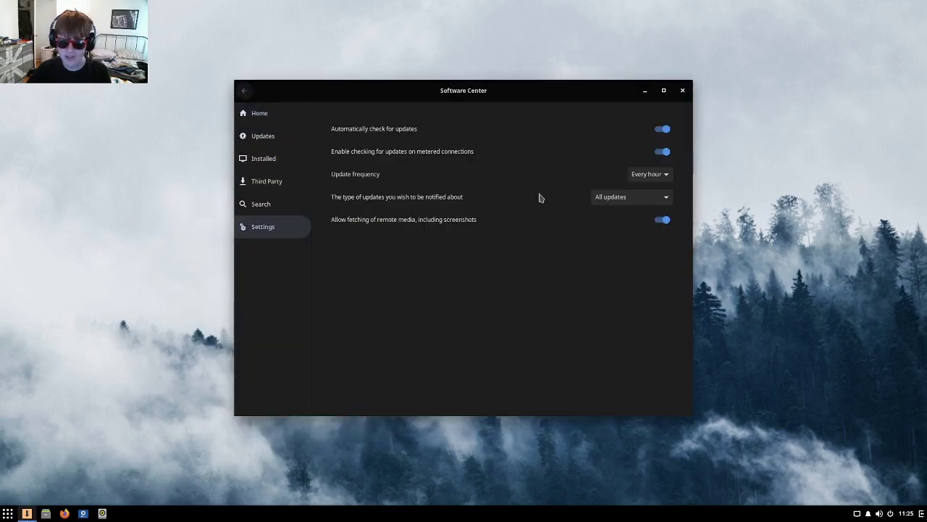
pyautogui.click(259, 113)
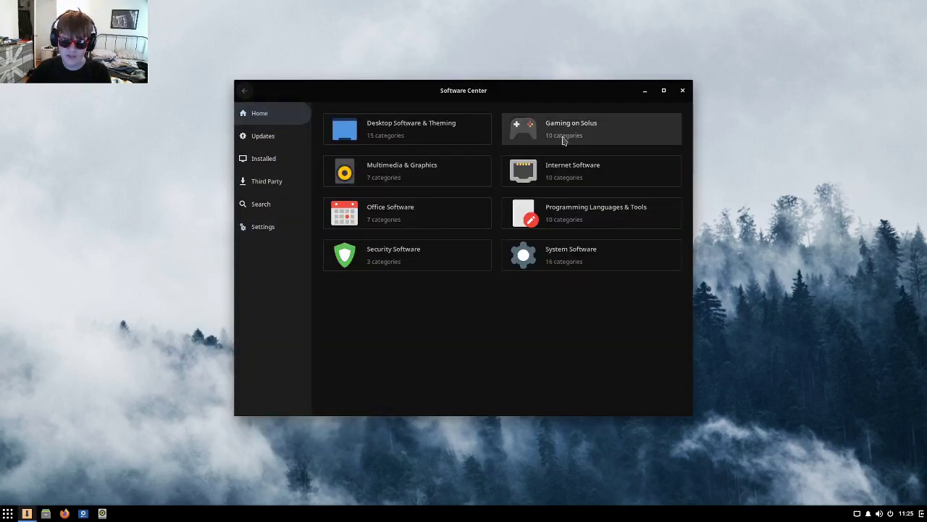
pyautogui.moveTo(381, 234)
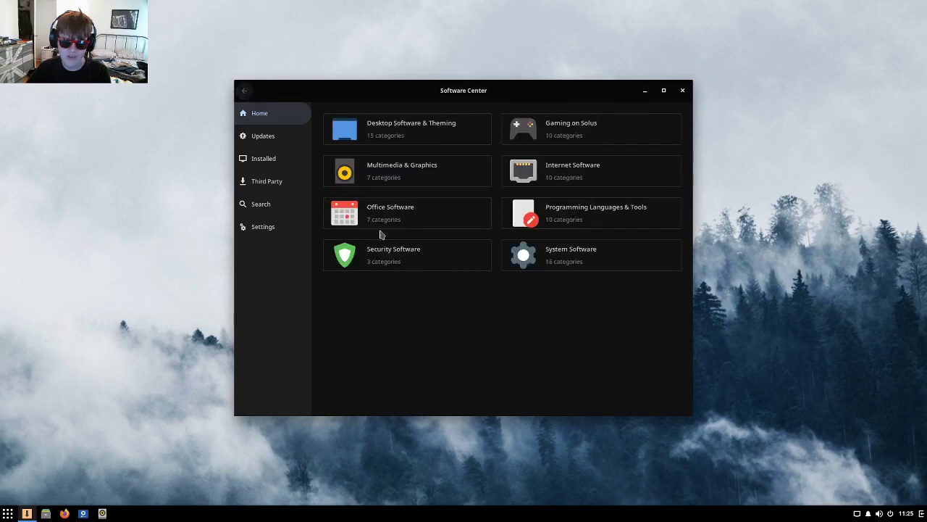
# Browse Desktop Software & Theming and Third Party, return Home, and reposition the window.
pyautogui.click(406, 128)
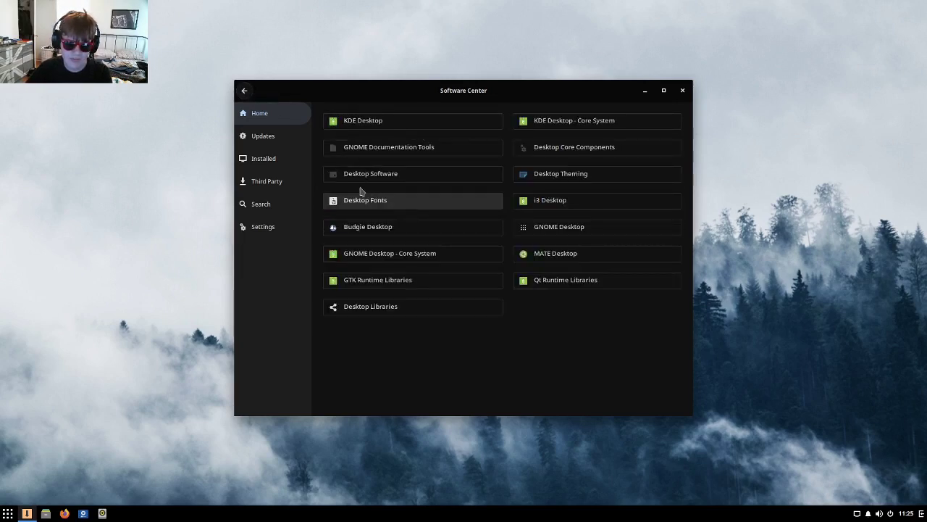
pyautogui.moveTo(246, 89)
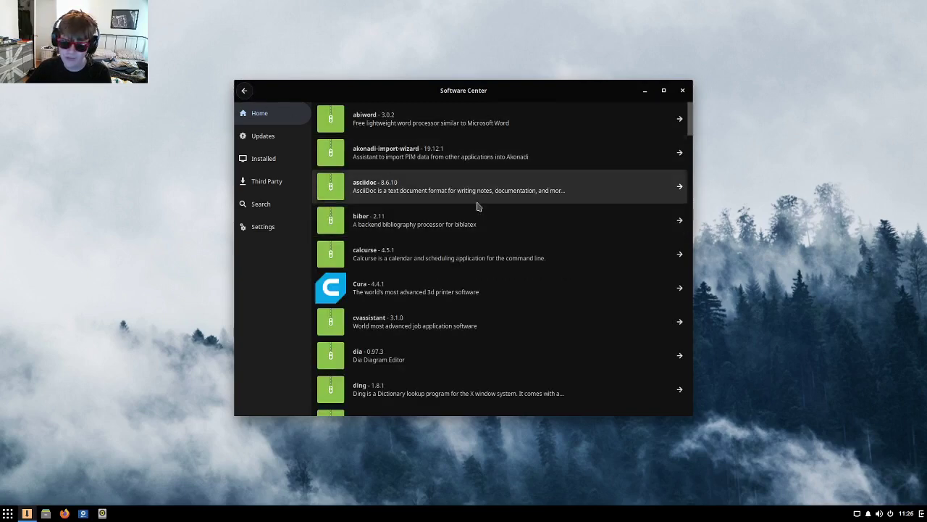
pyautogui.scroll(-3)
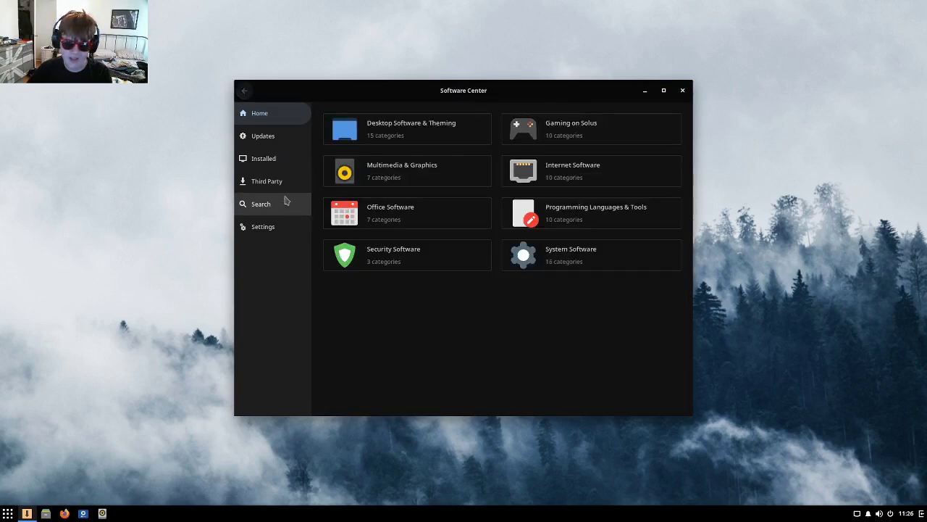
pyautogui.click(266, 181)
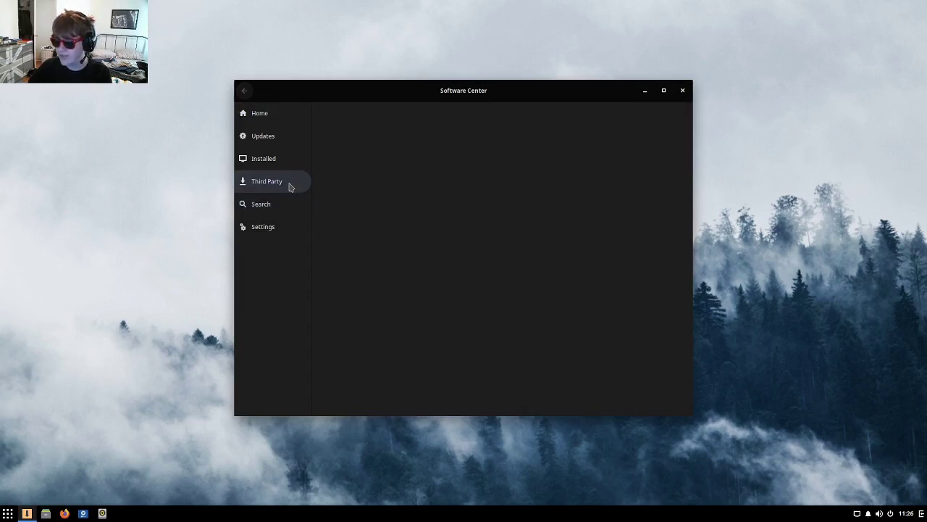
pyautogui.click(260, 113)
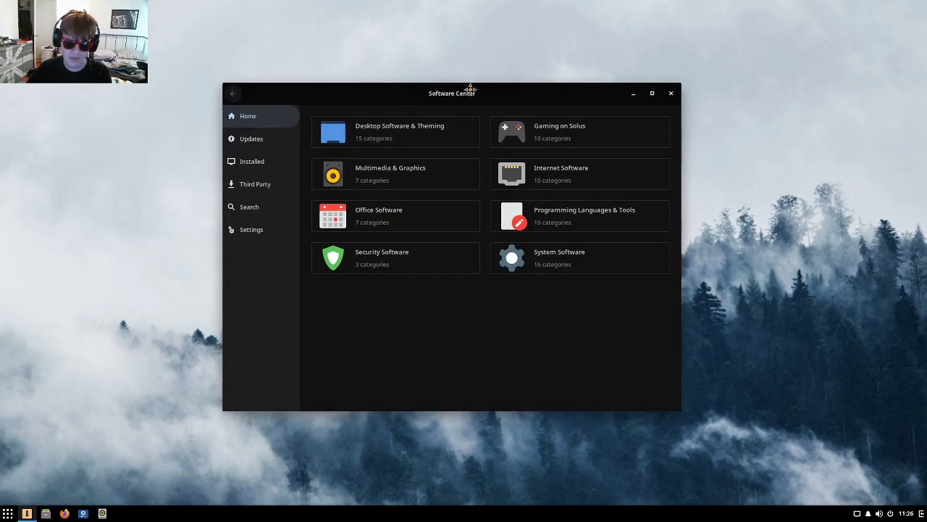
pyautogui.moveTo(469, 93); pyautogui.dragTo(493, 76)
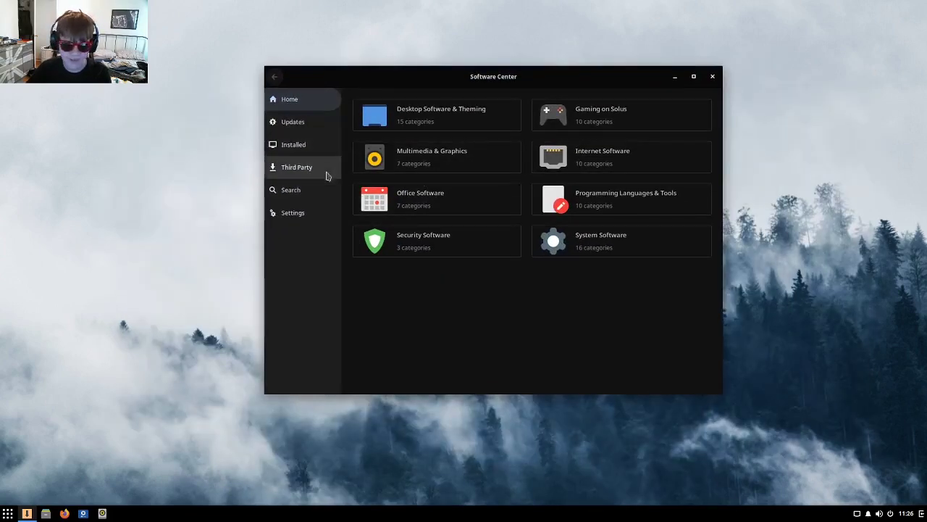
# Scroll through the Third Party catalog (Android Studio, Chrome, Skype, Slack) and return Home.
pyautogui.click(296, 166)
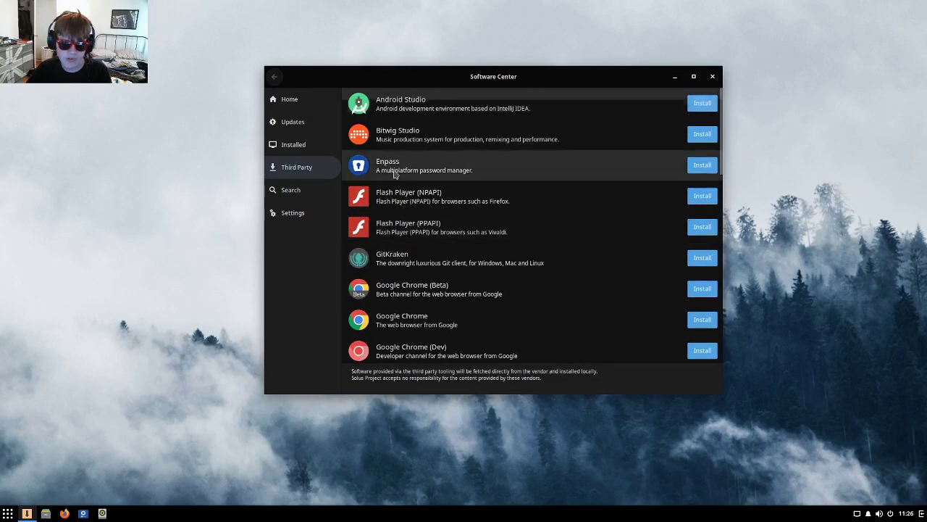
pyautogui.scroll(-3)
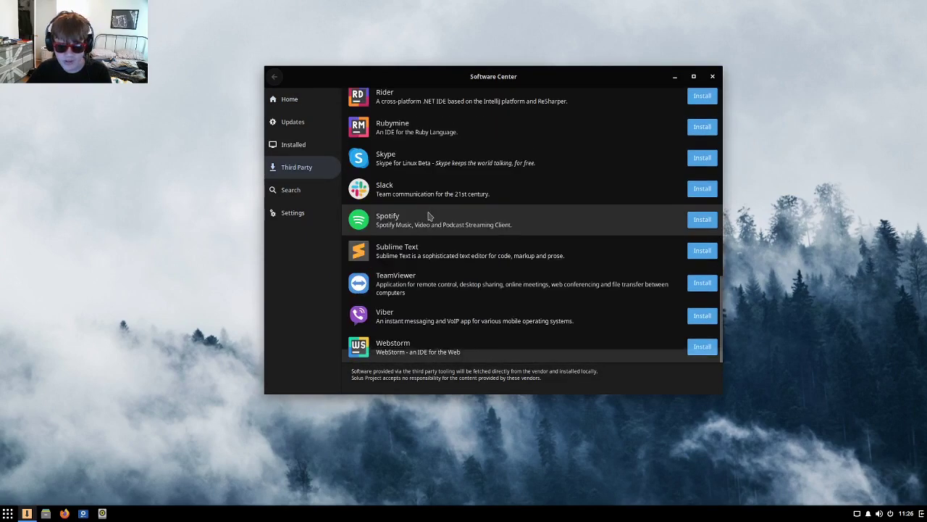
pyautogui.moveTo(471, 258)
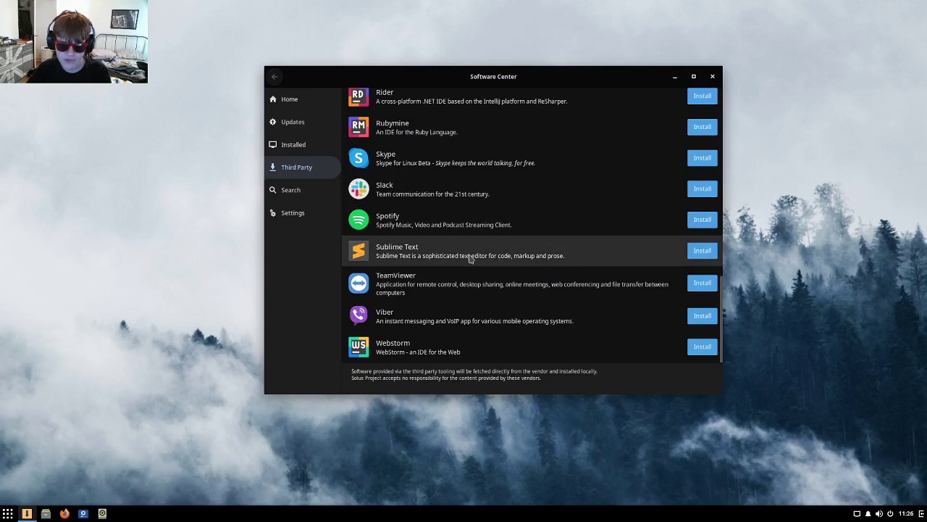
pyautogui.moveTo(431, 338)
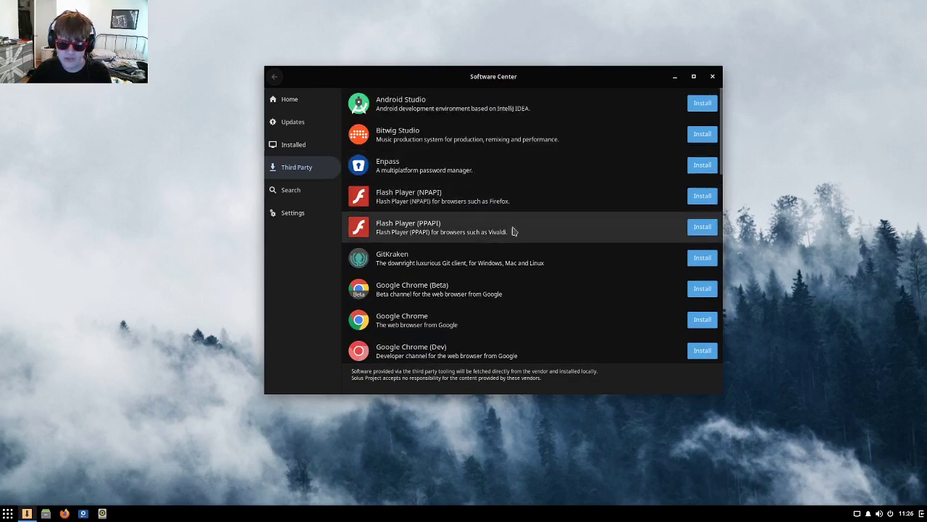
pyautogui.moveTo(494, 201)
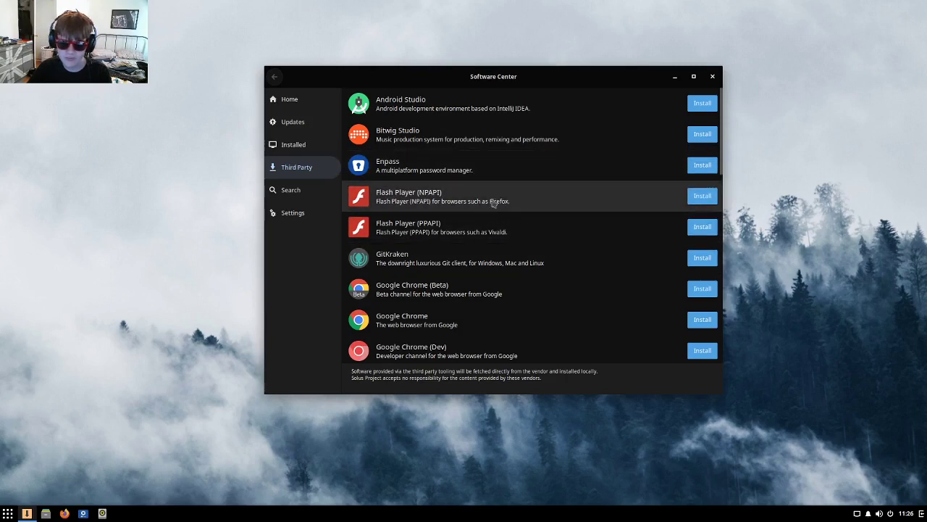
pyautogui.scroll(-3)
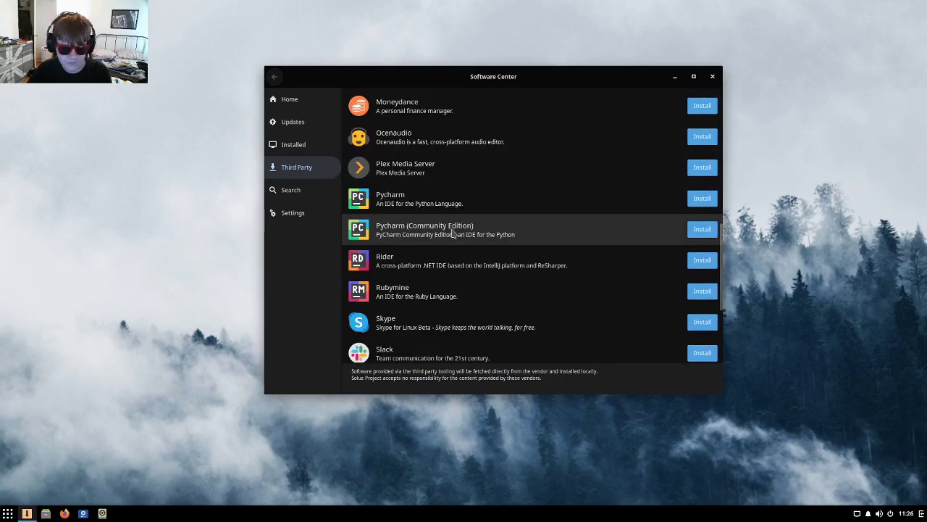
pyautogui.moveTo(412, 202)
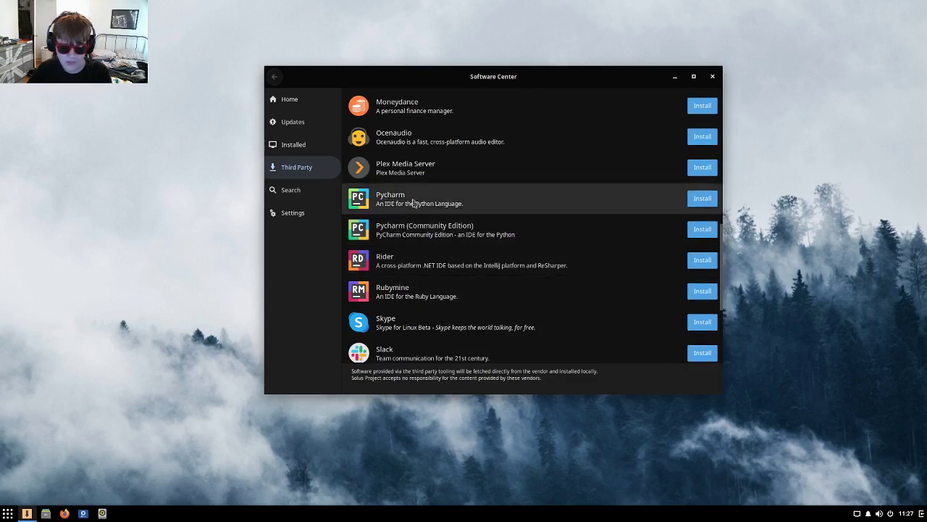
pyautogui.scroll(-3)
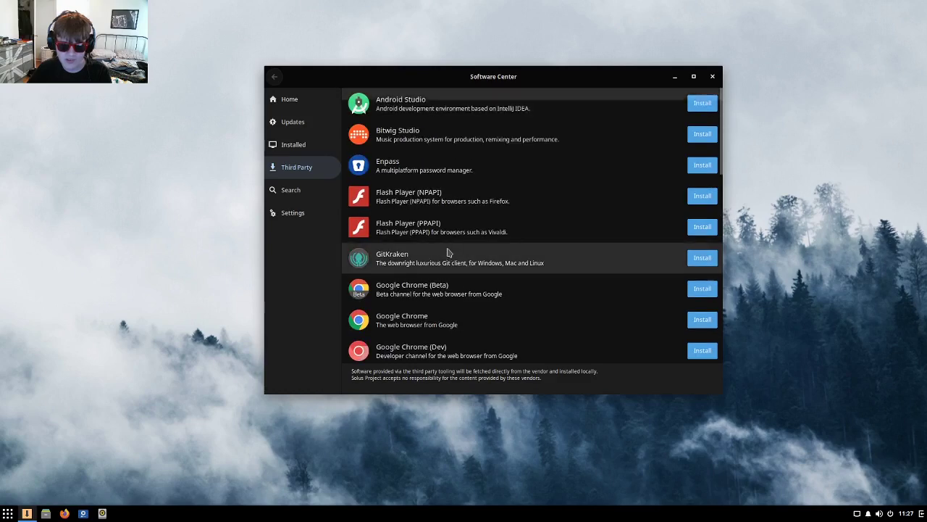
pyautogui.scroll(-3)
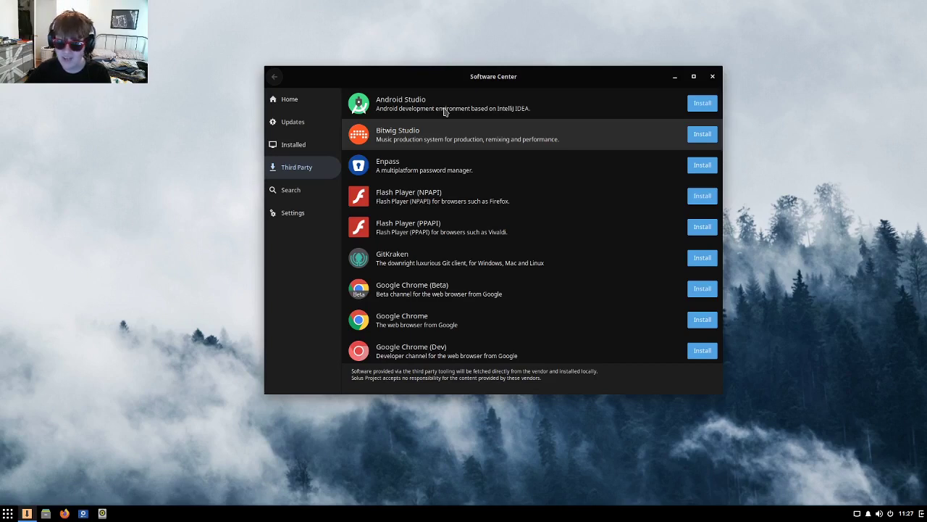
pyautogui.scroll(-3)
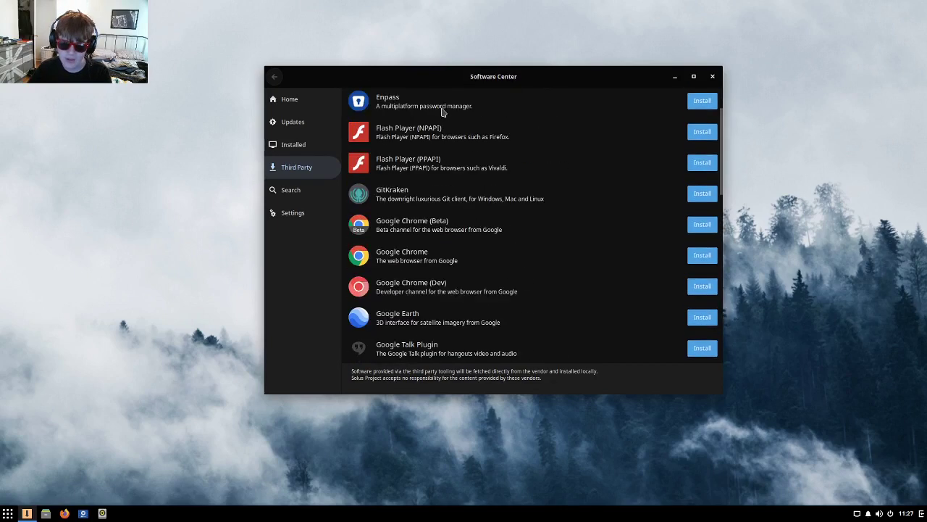
pyautogui.scroll(-3)
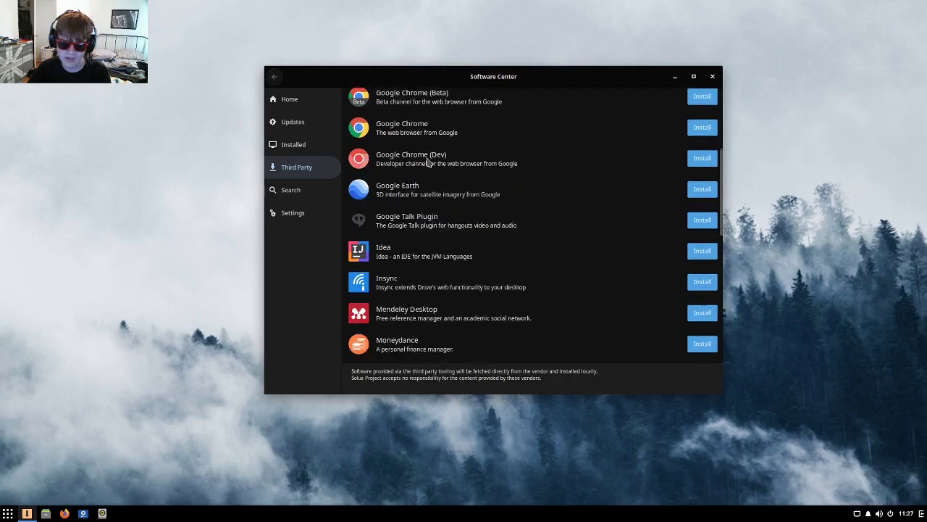
pyautogui.scroll(-3)
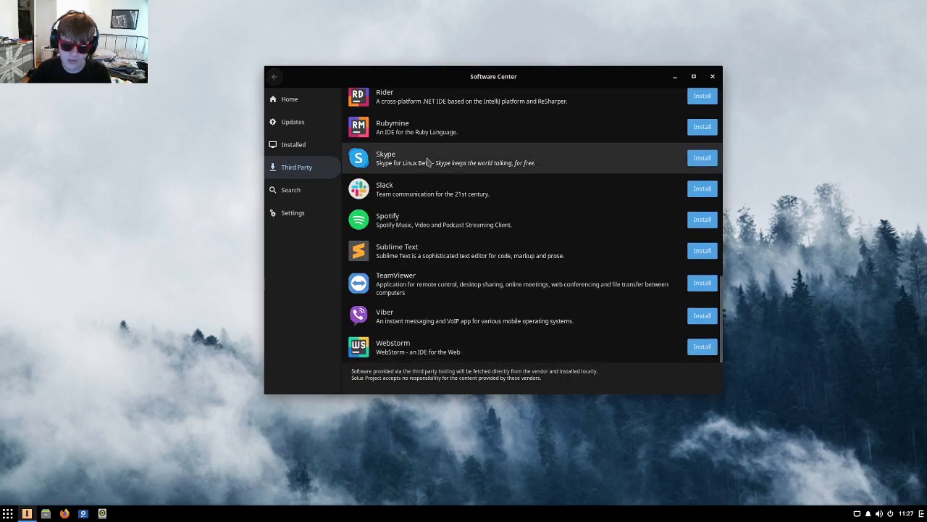
pyautogui.scroll(3)
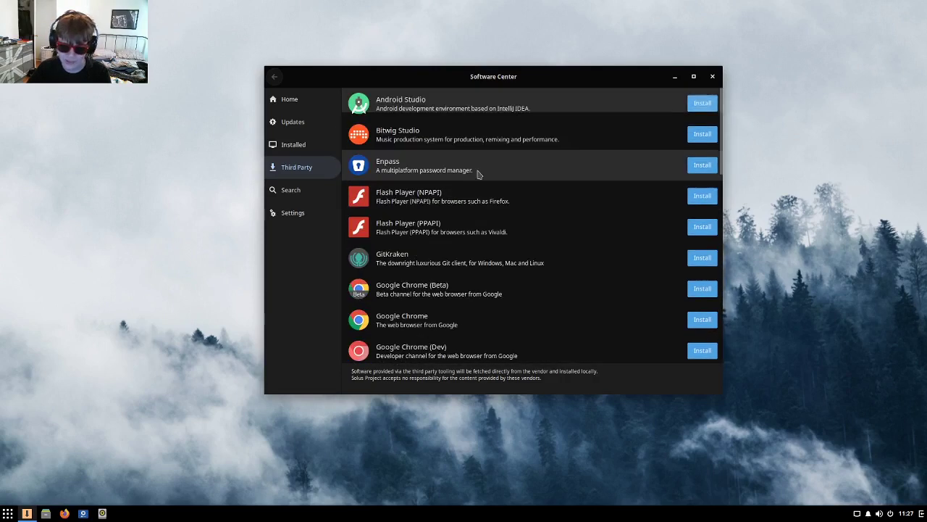
pyautogui.moveTo(294, 121)
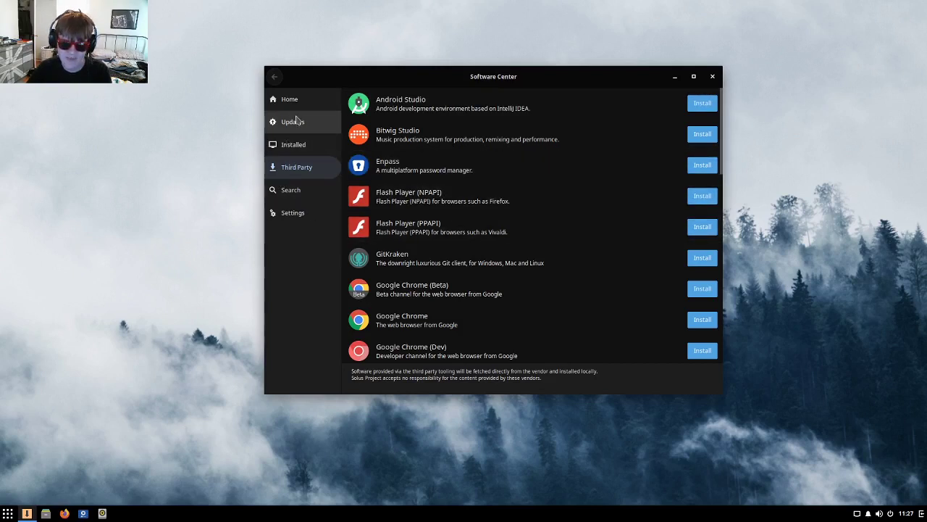
pyautogui.click(281, 99)
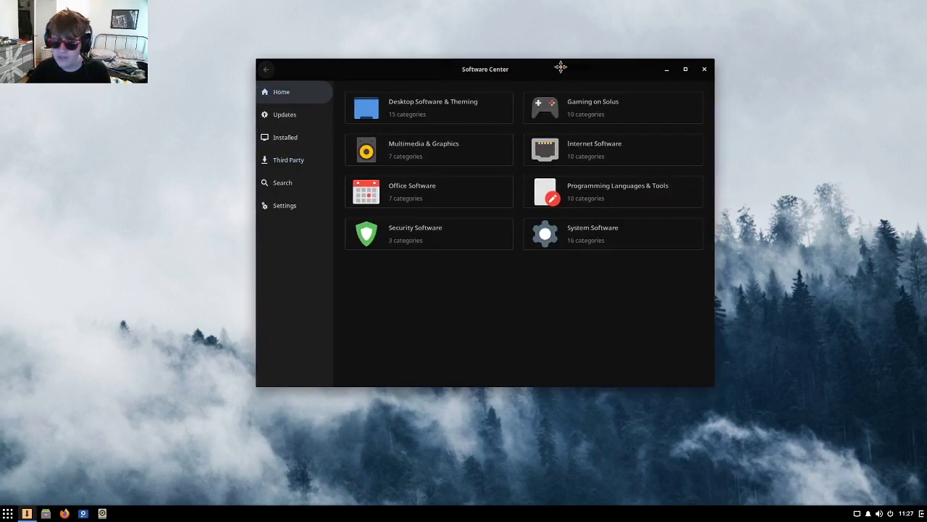
pyautogui.moveTo(301, 188)
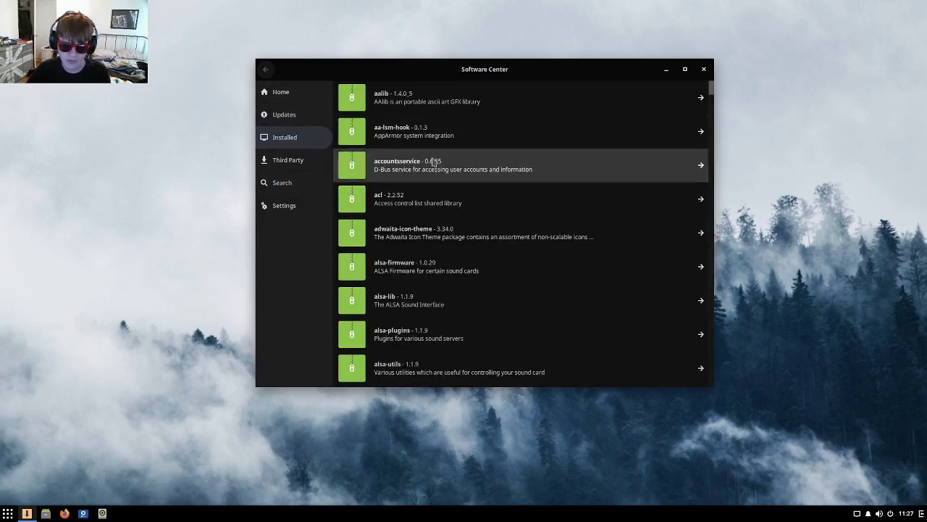
pyautogui.click(288, 160)
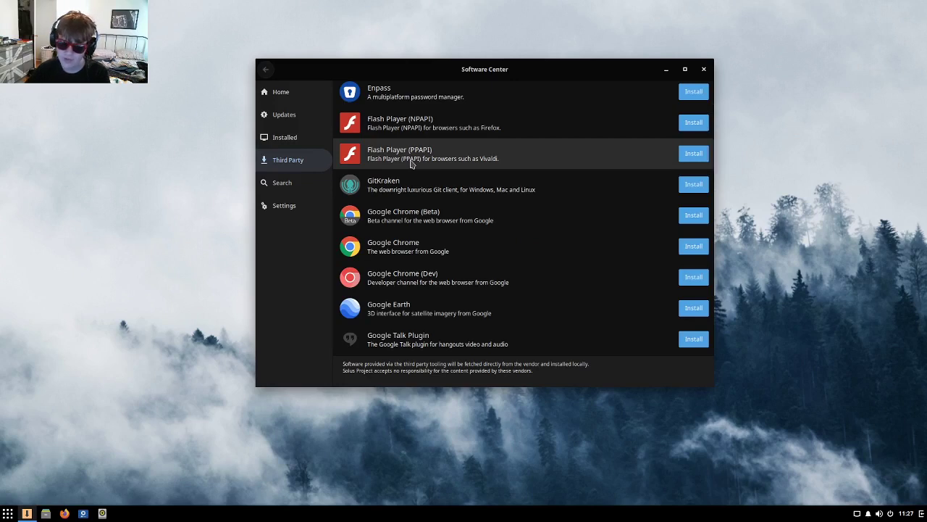
pyautogui.click(280, 91)
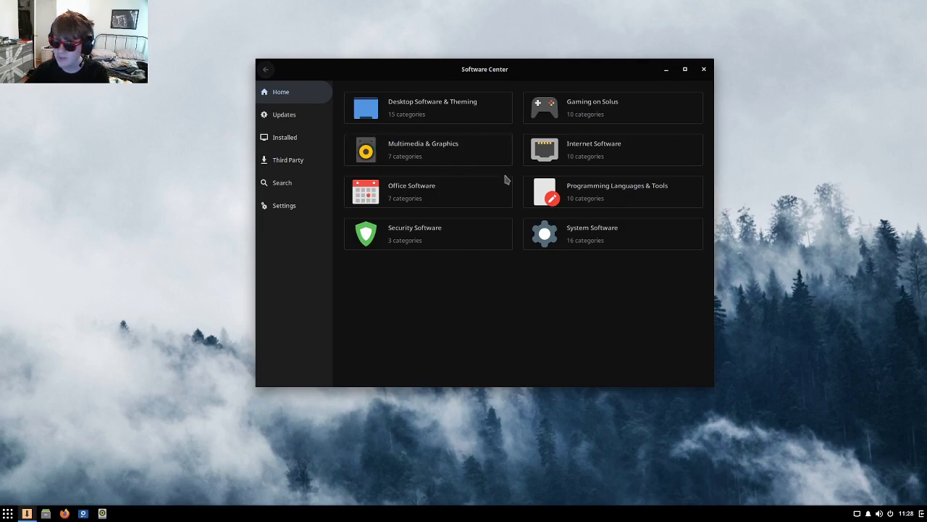
# Browse the Internet Software web browsers and email clients, then close Software Center.
pyautogui.click(612, 150)
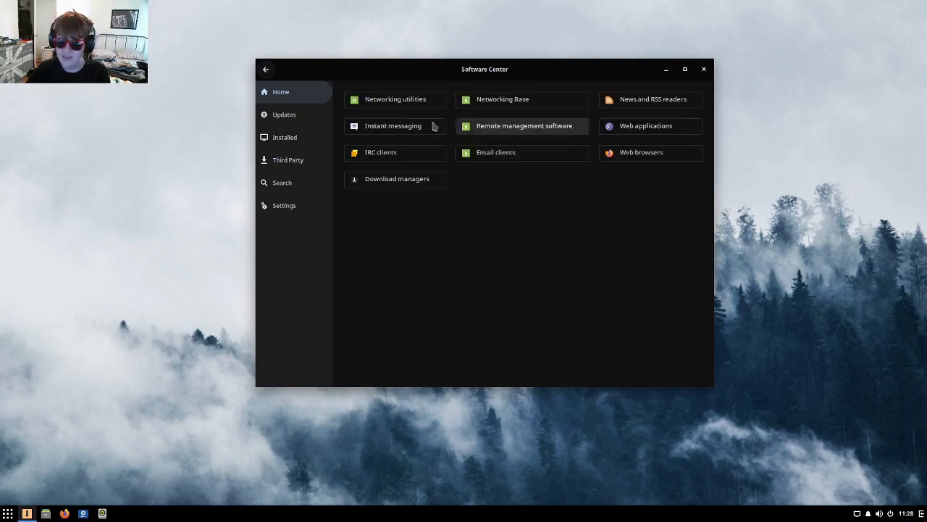
pyautogui.click(640, 152)
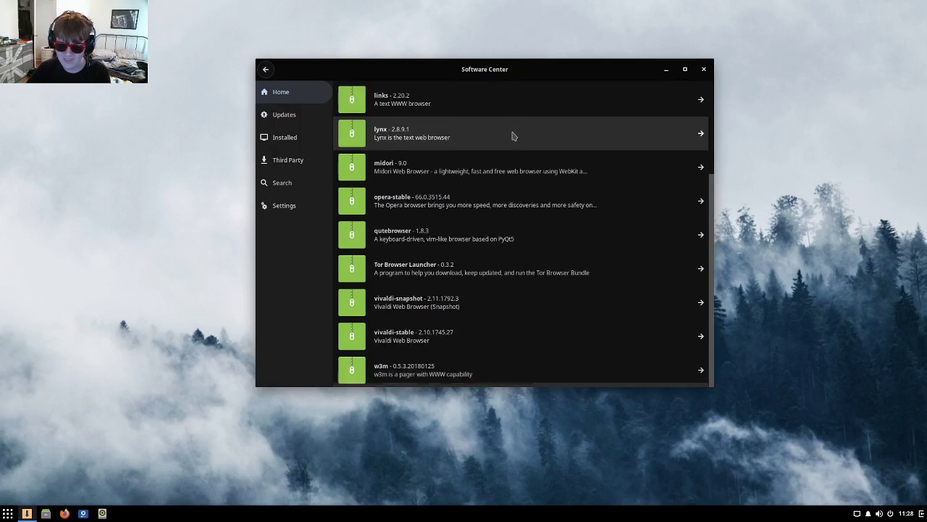
pyautogui.moveTo(472, 252)
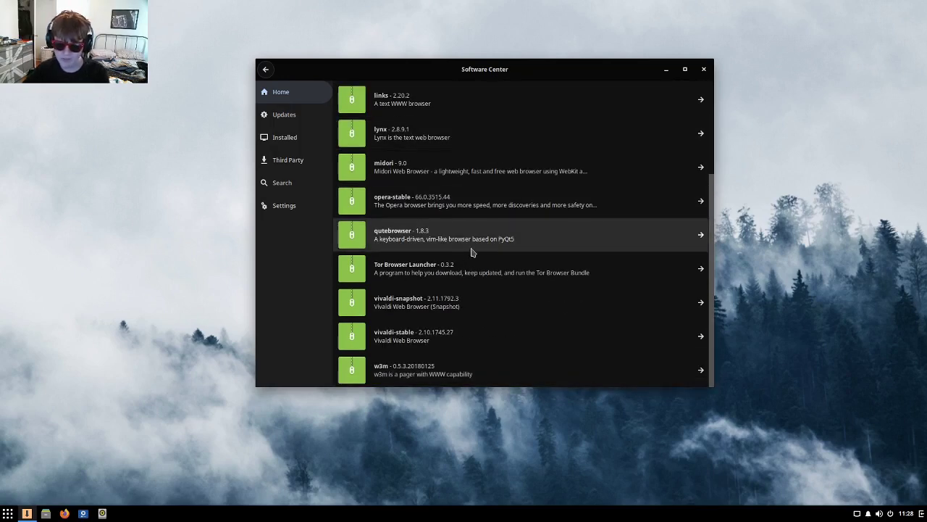
pyautogui.click(266, 69)
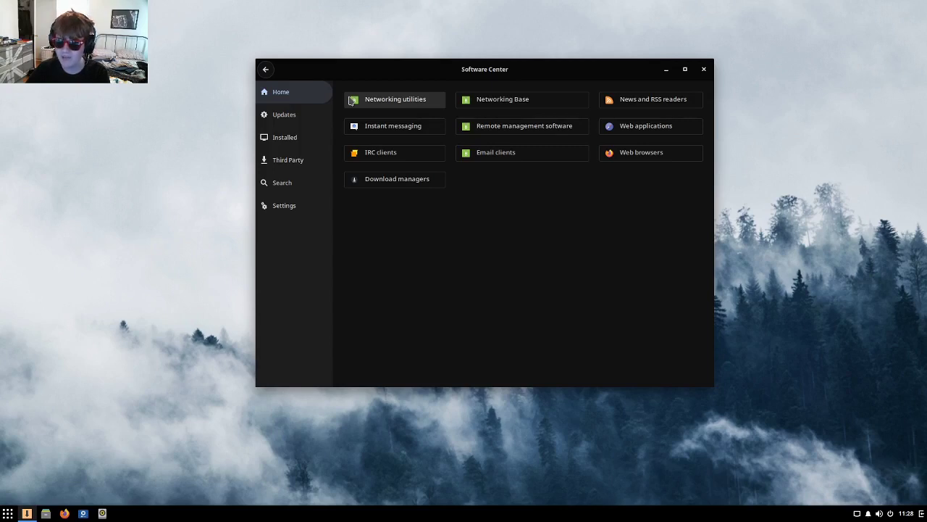
pyautogui.moveTo(379, 137)
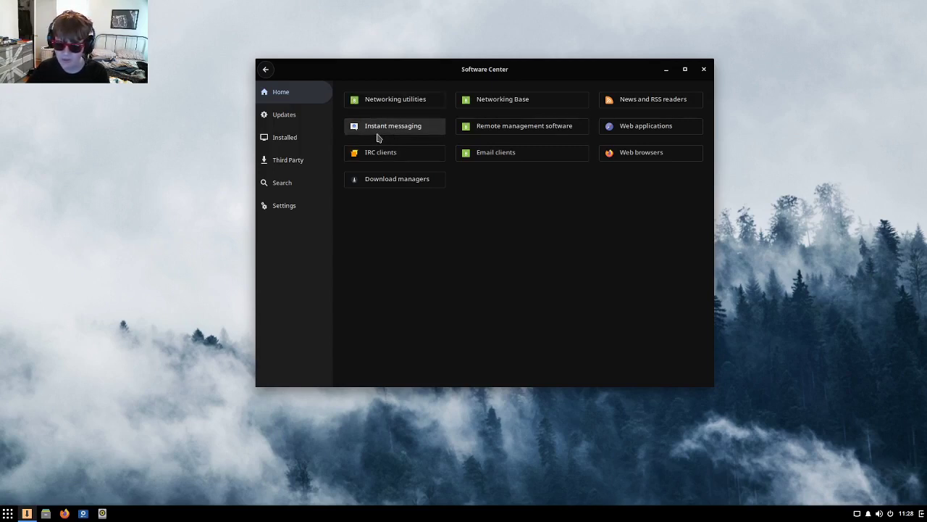
pyautogui.click(495, 153)
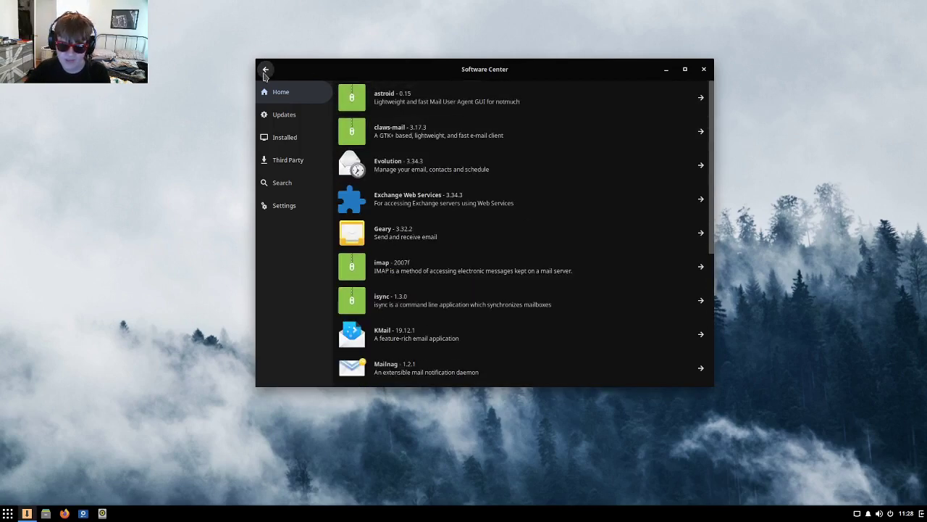
pyautogui.click(265, 69)
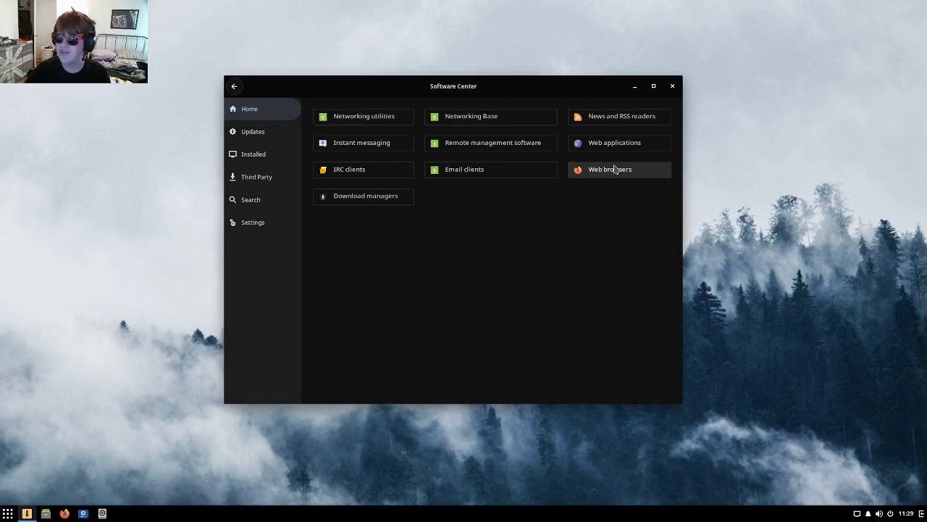
pyautogui.moveTo(454, 85); pyautogui.dragTo(481, 77)
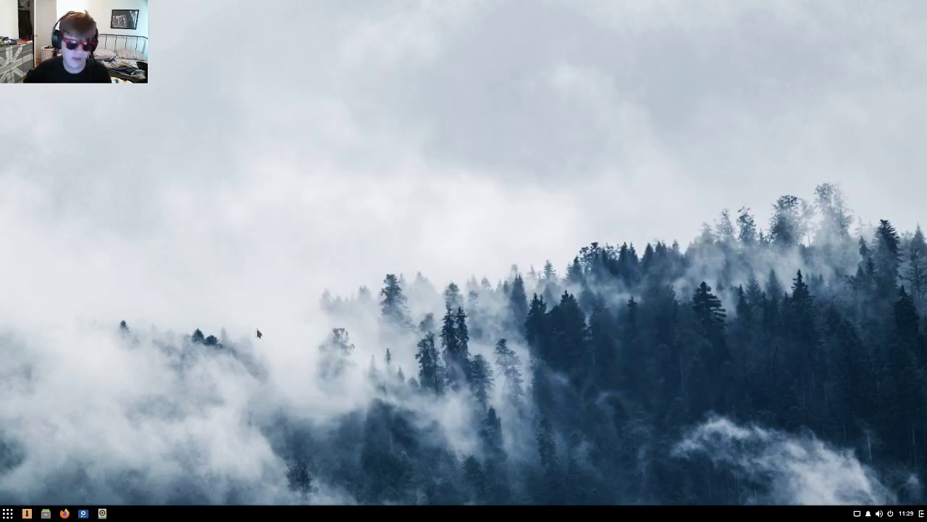
pyautogui.click(11, 512)
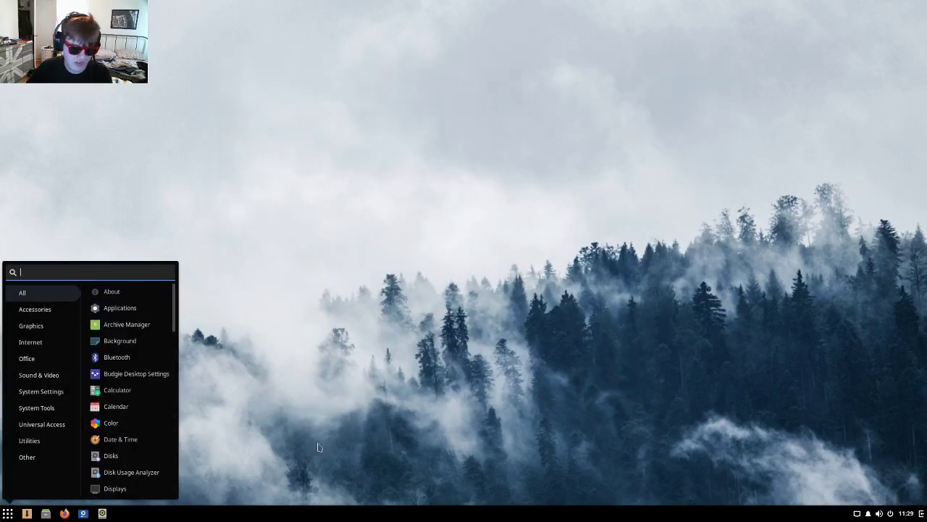
pyautogui.scroll(-3)
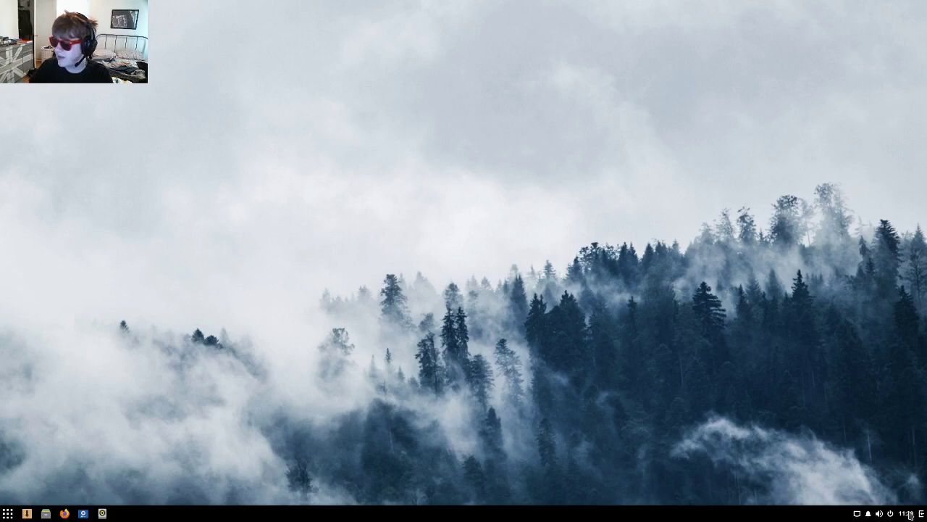
pyautogui.click(907, 513)
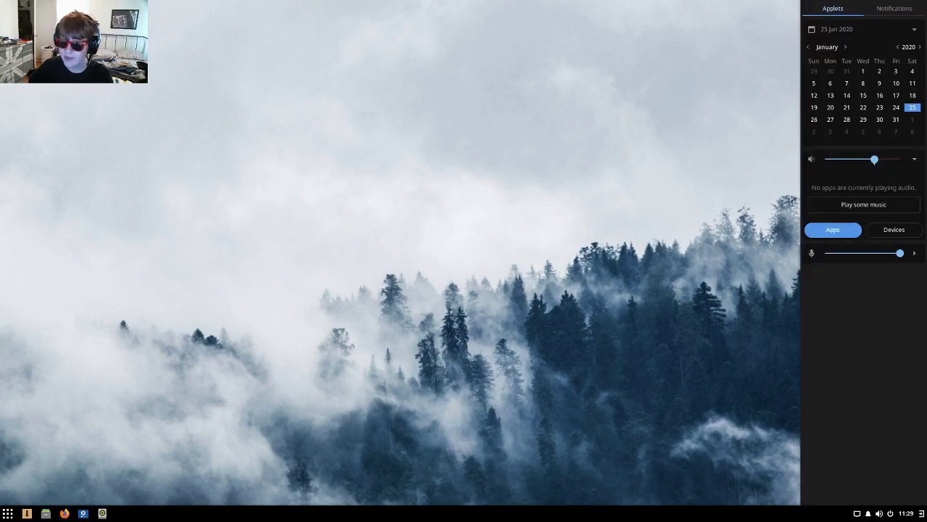
pyautogui.moveTo(922, 59)
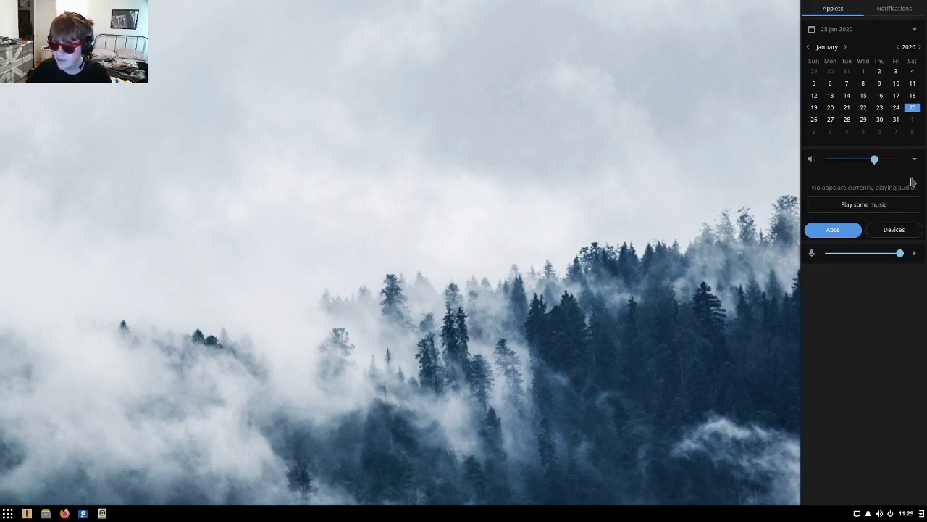
pyautogui.moveTo(901, 168)
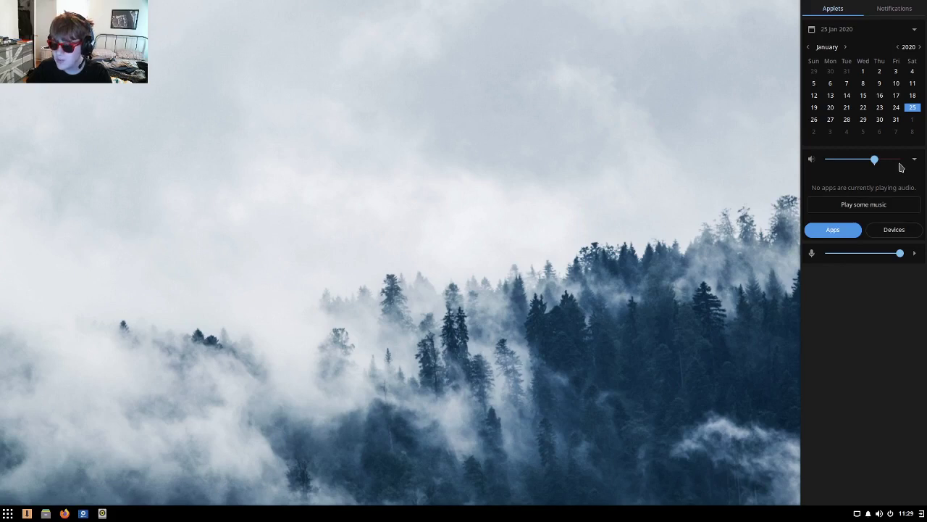
pyautogui.click(894, 9)
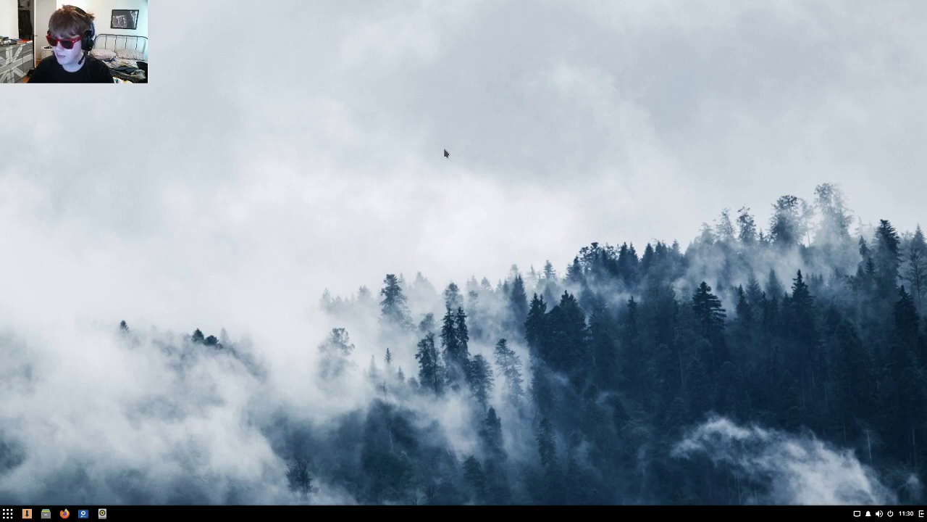
pyautogui.moveTo(65, 425)
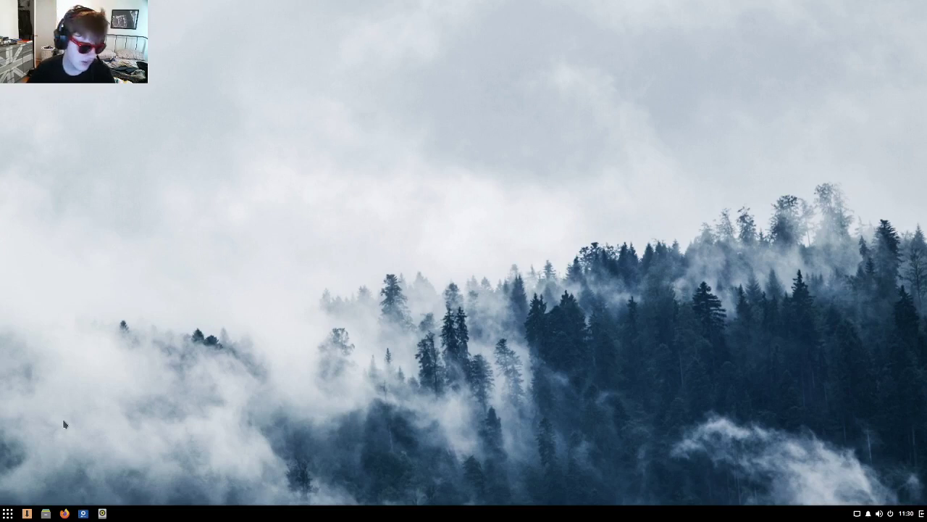
# Switch Desktop Icons off in Budgie Desktop Settings and close the settings window.
pyautogui.click(47, 512)
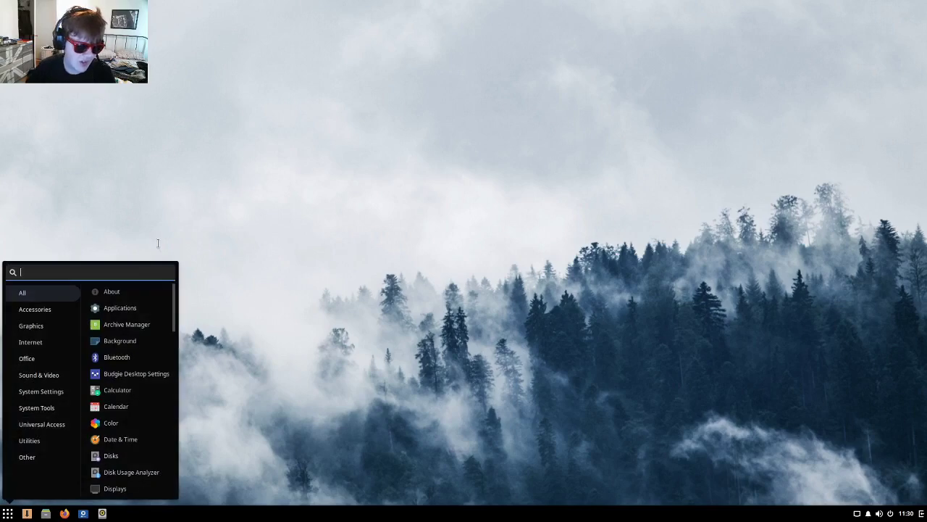
pyautogui.scroll(-3)
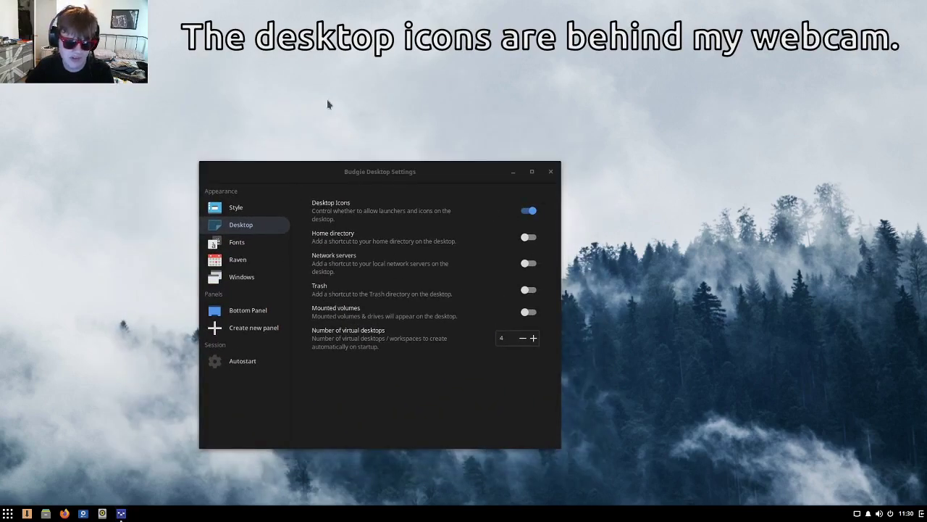
pyautogui.click(528, 210)
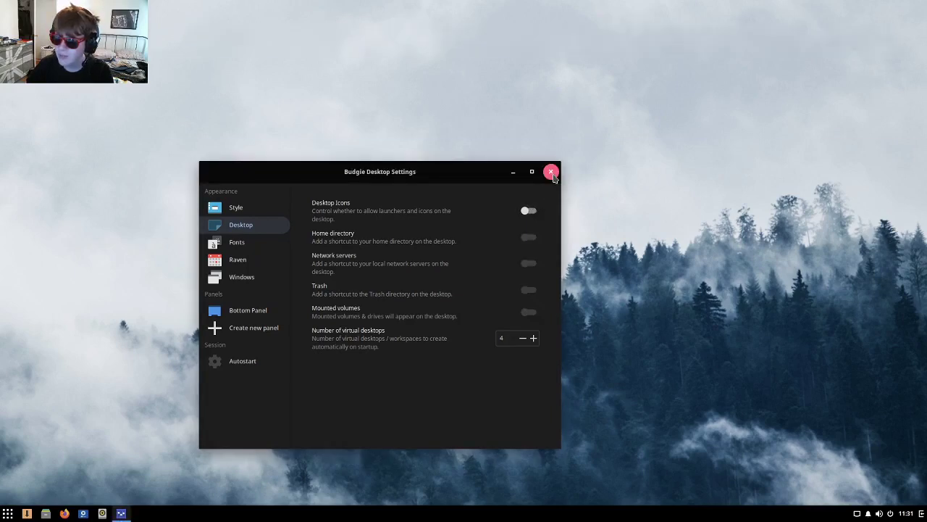
pyautogui.click(551, 172)
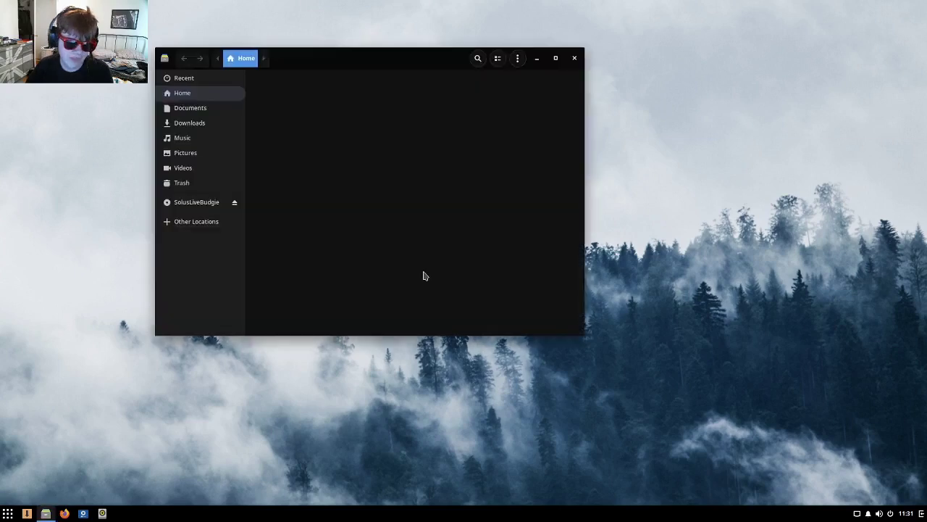
# Open and dismiss the Files view options, then drag the Home window to centre.
pyautogui.click(518, 58)
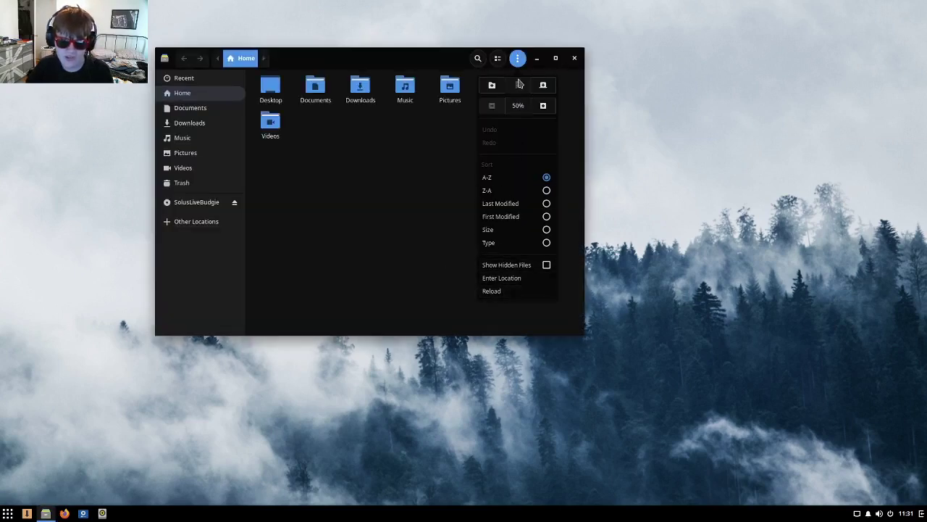
pyautogui.click(441, 146)
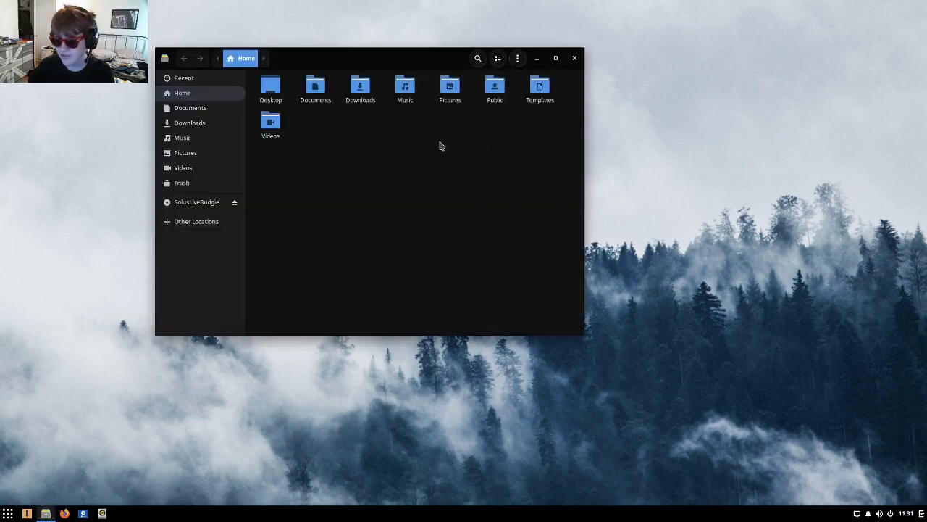
pyautogui.moveTo(369, 58); pyautogui.dragTo(496, 99)
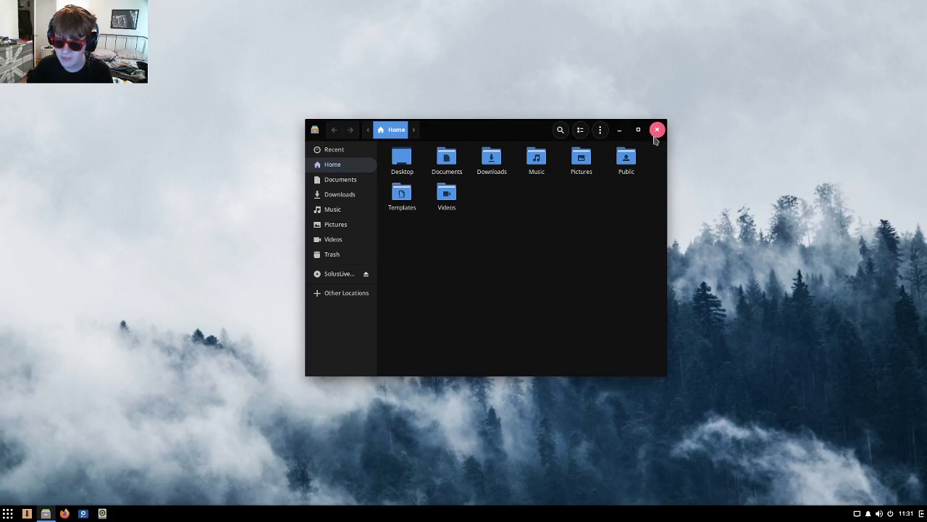
pyautogui.moveTo(652, 143)
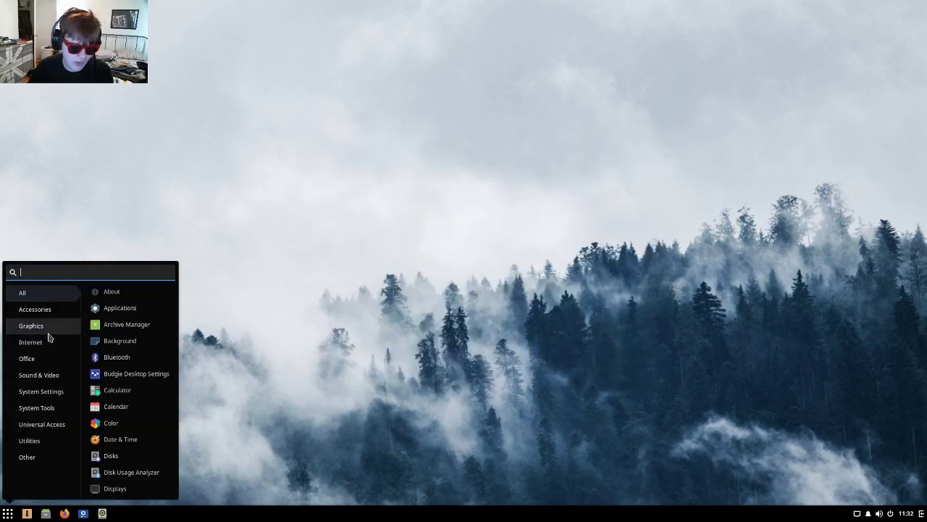
pyautogui.click(30, 342)
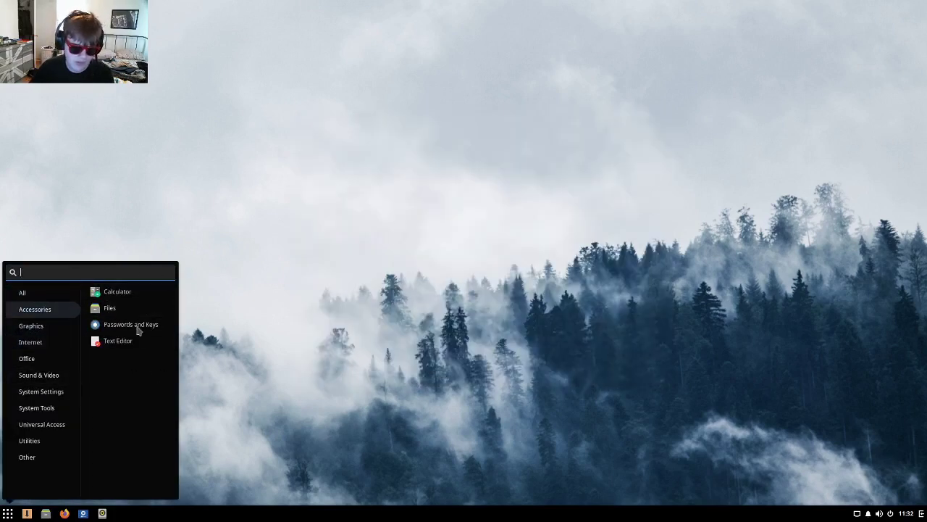
pyautogui.moveTo(60, 322)
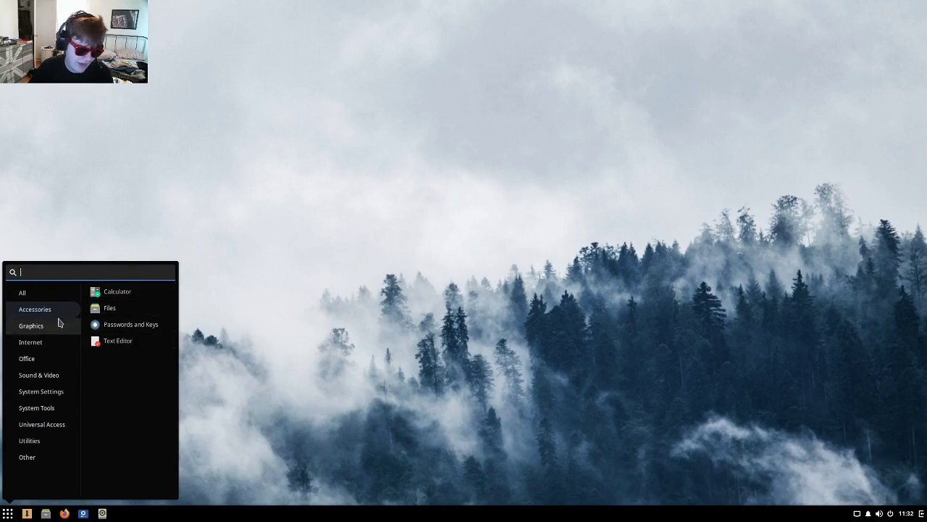
pyautogui.click(31, 325)
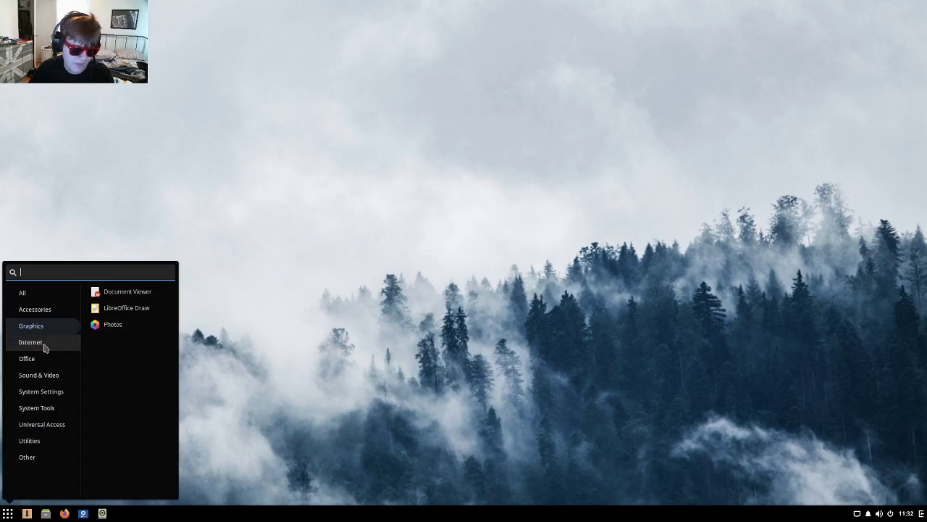
pyautogui.click(31, 342)
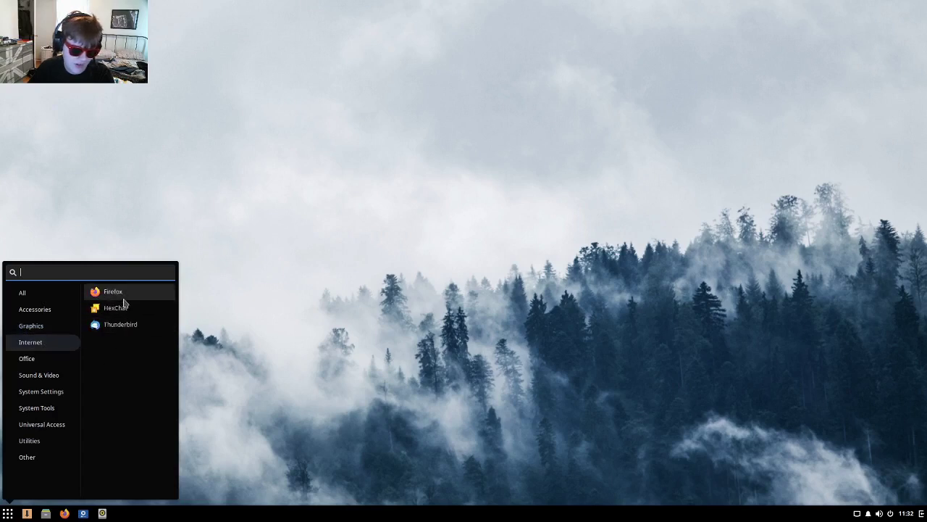
pyautogui.moveTo(77, 375)
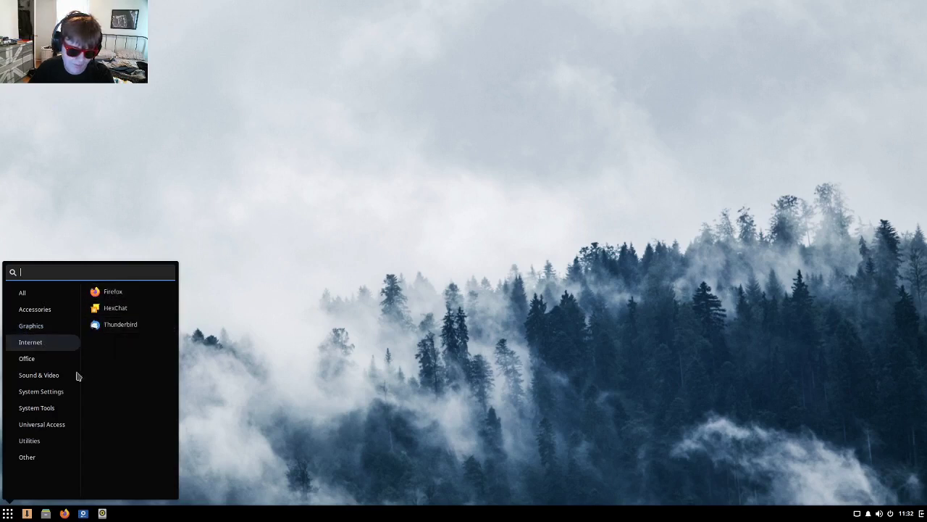
pyautogui.click(26, 358)
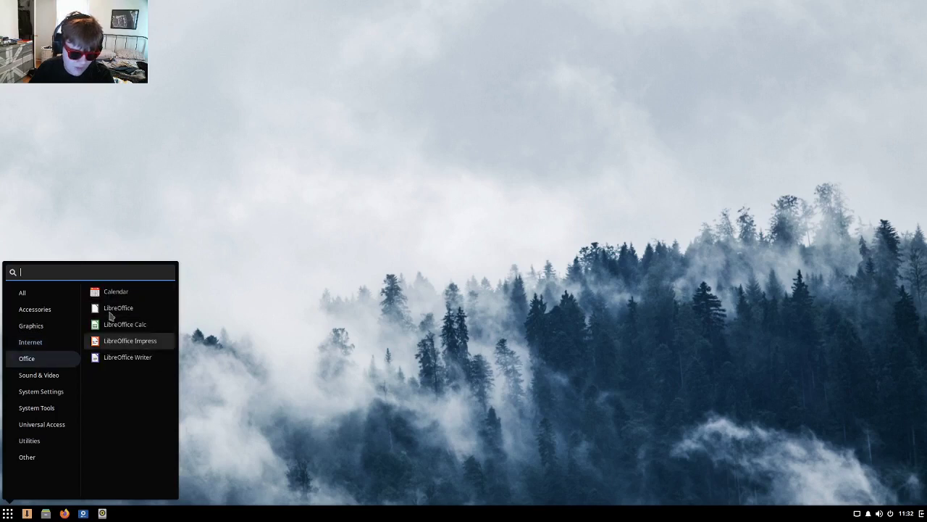
pyautogui.click(38, 374)
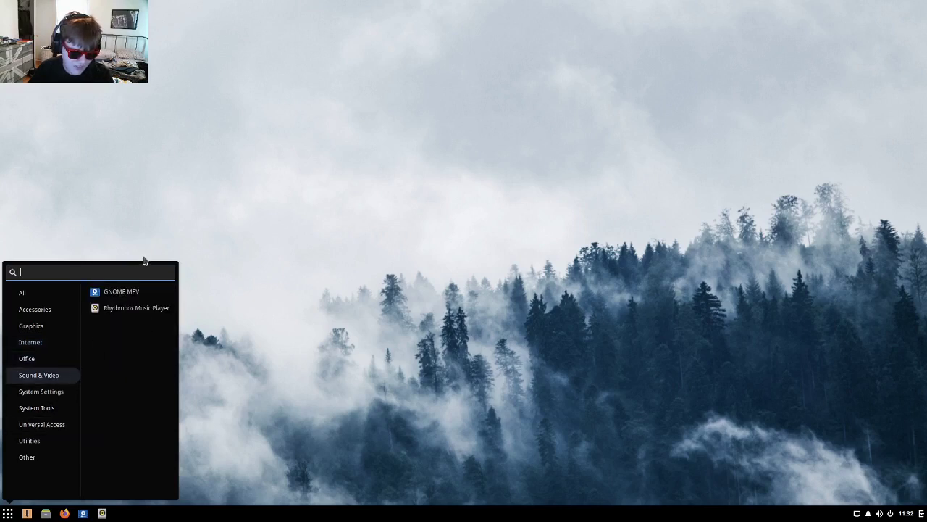
pyautogui.moveTo(51, 407)
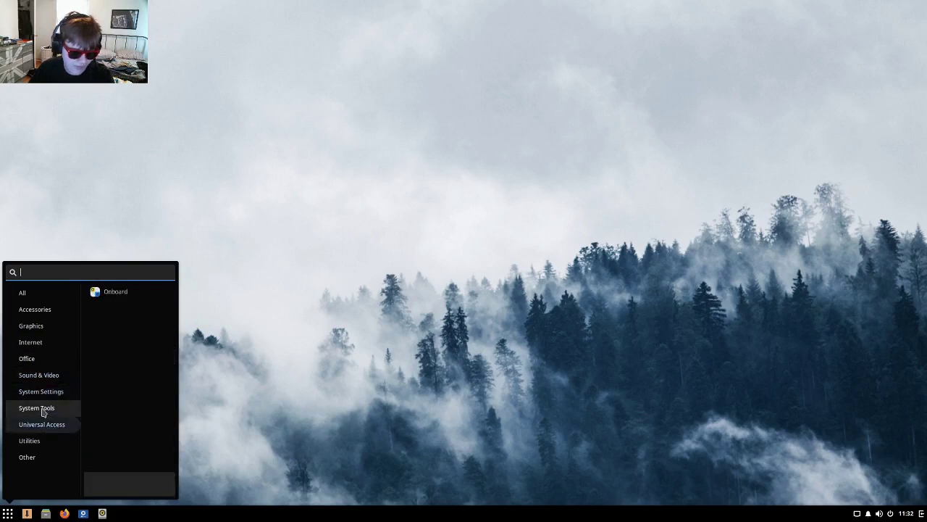
pyautogui.click(22, 293)
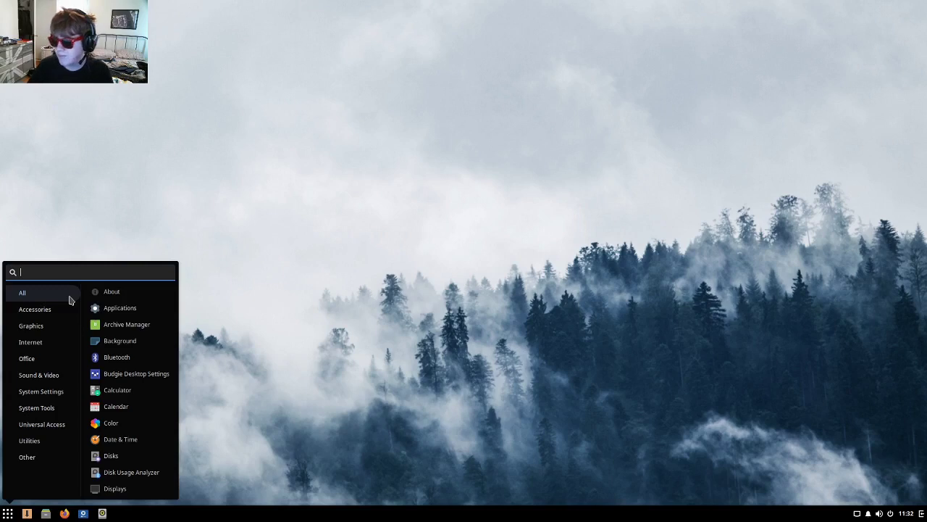
# Dismiss the Budgie application menu with Escape.
pyautogui.press('Escape')
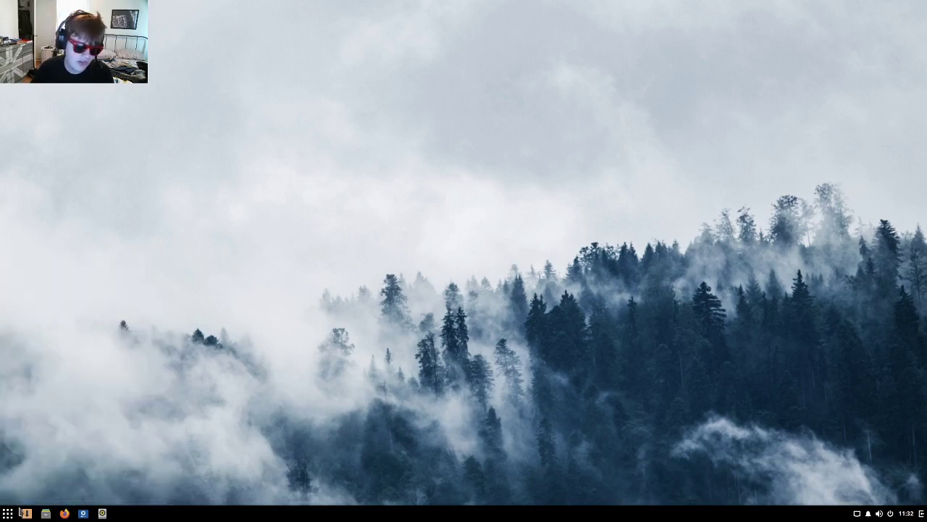
pyautogui.moveTo(41, 480)
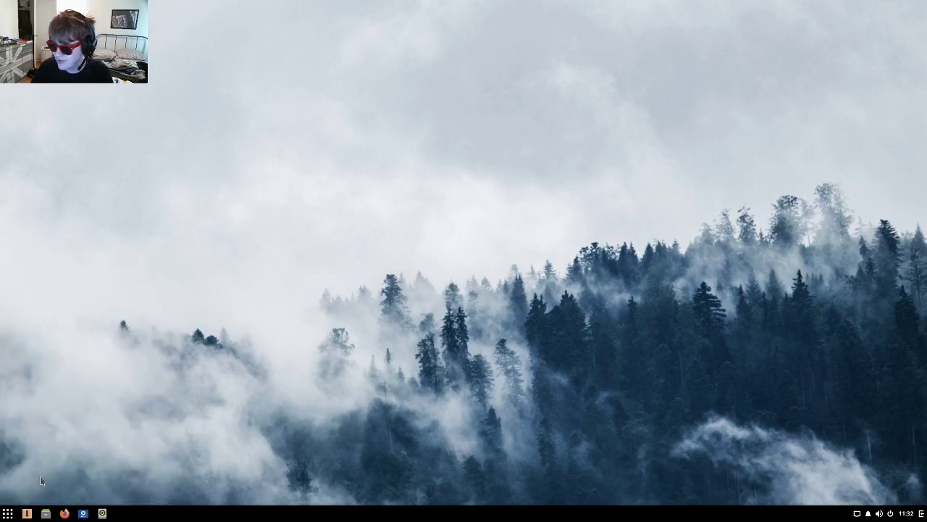
pyautogui.moveTo(307, 74)
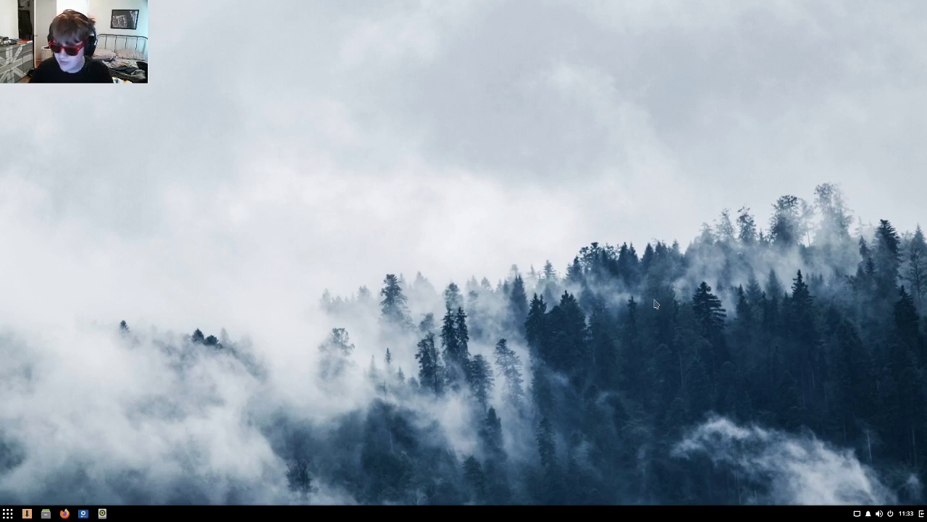
pyautogui.moveTo(738, 304)
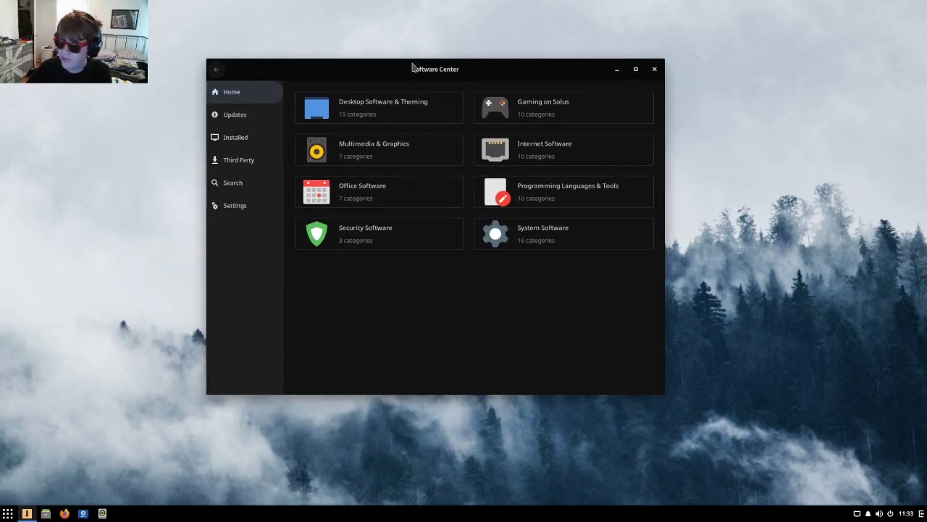
pyautogui.click(654, 68)
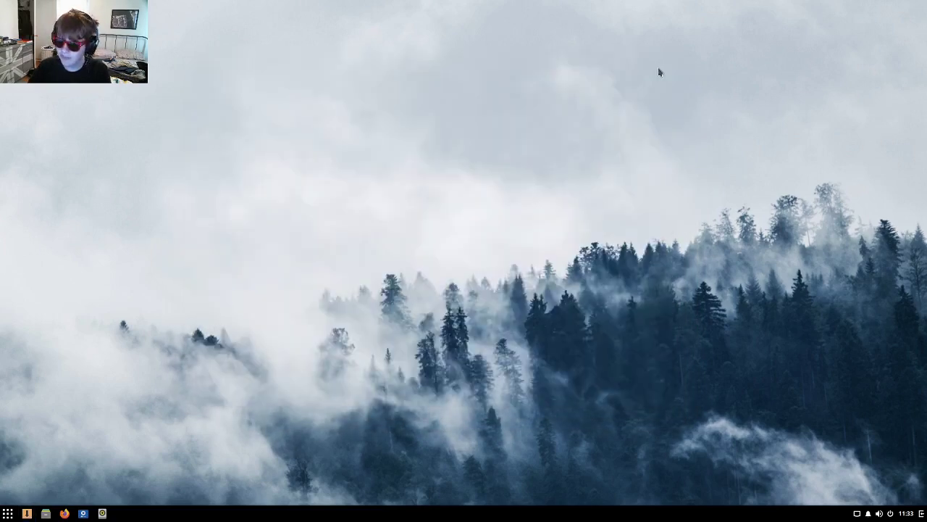
pyautogui.moveTo(763, 67)
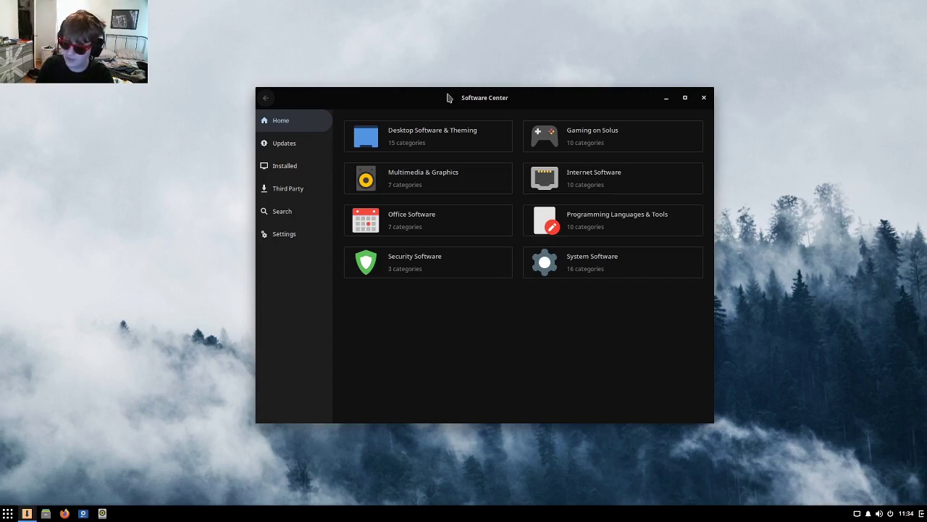
pyautogui.moveTo(323, 140)
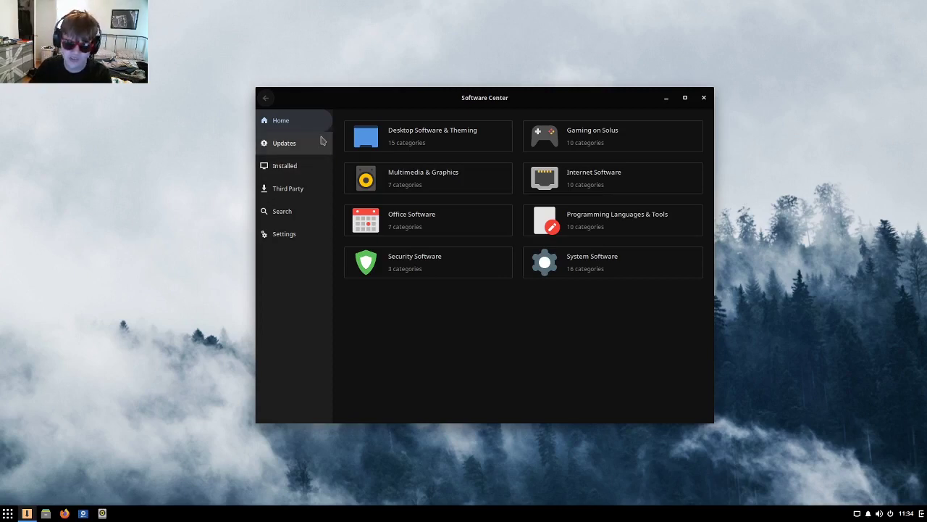
# Open the Third Party app list, scroll through it, and move the window.
pyautogui.click(287, 188)
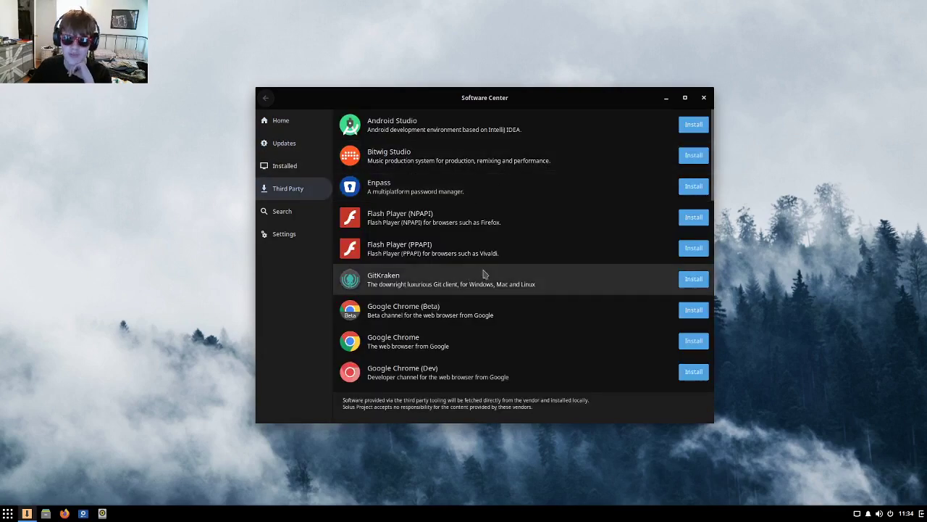
pyautogui.scroll(-3)
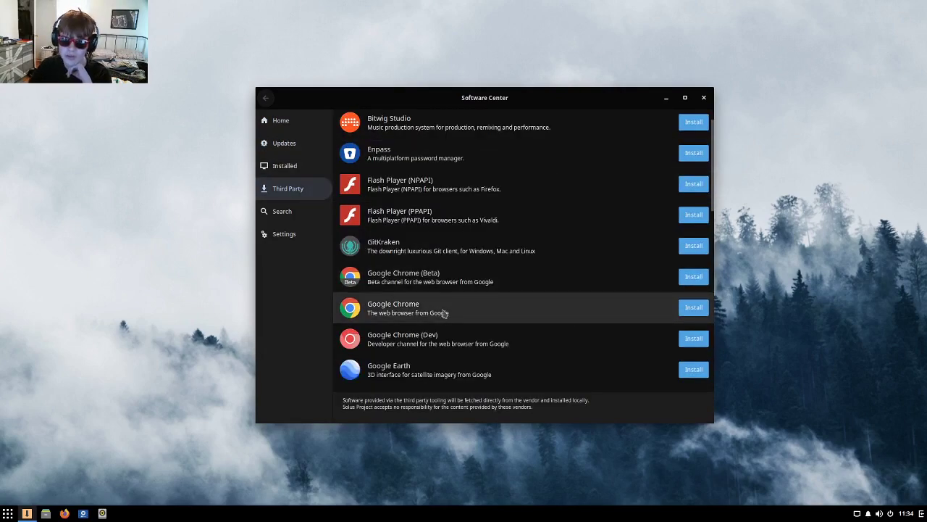
pyautogui.moveTo(485, 97); pyautogui.dragTo(456, 78)
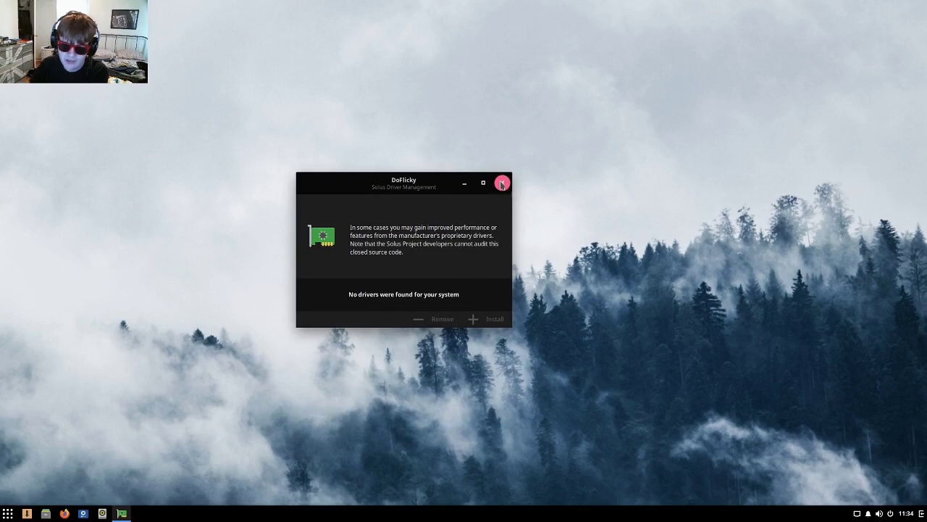
# Close the DoFlicky window reporting no drivers found.
pyautogui.click(502, 182)
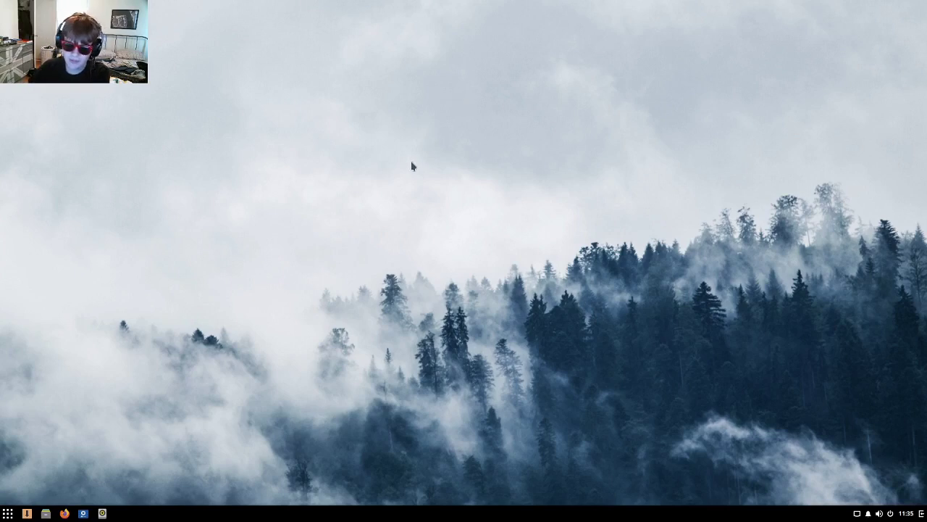
pyautogui.moveTo(338, 170)
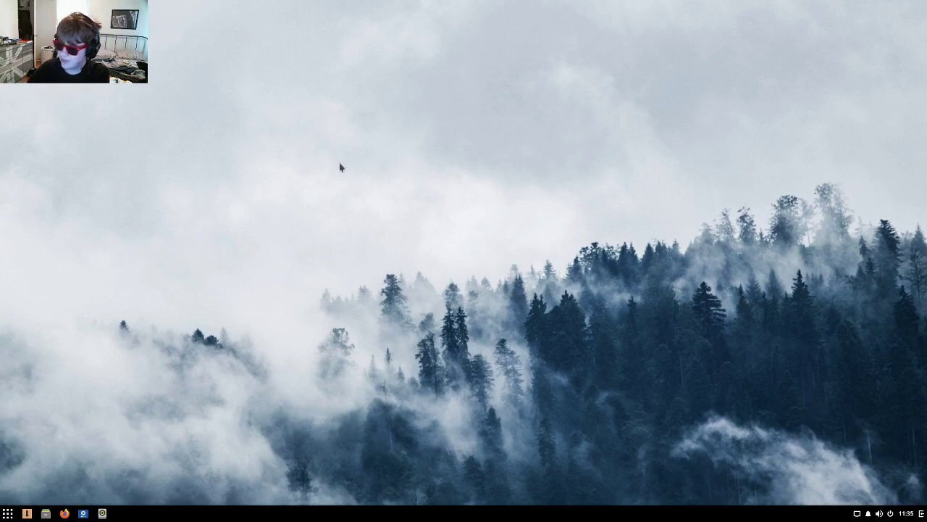